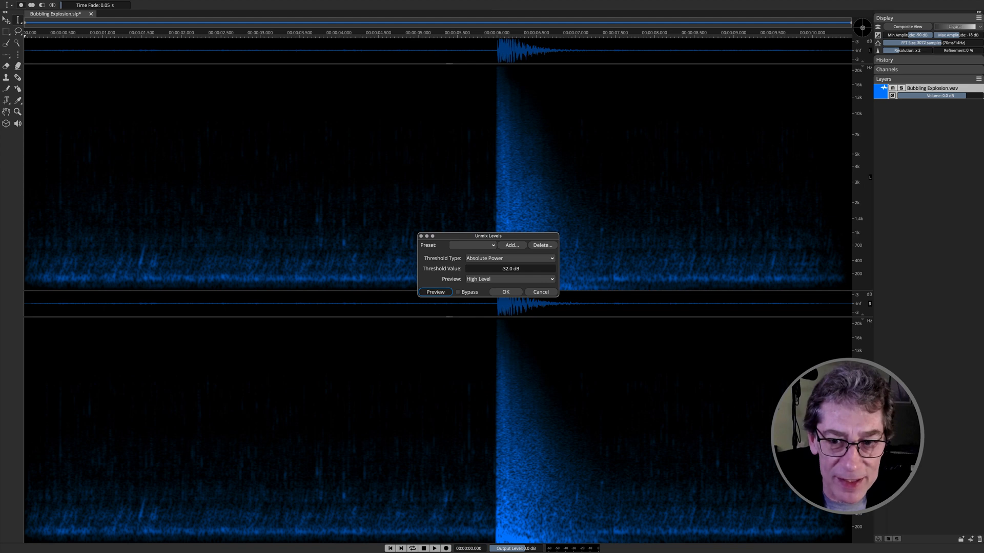
# - Open the Harbor Levels.wav recording so its stereo spectrogram is displayed
pyautogui.click(435, 292)
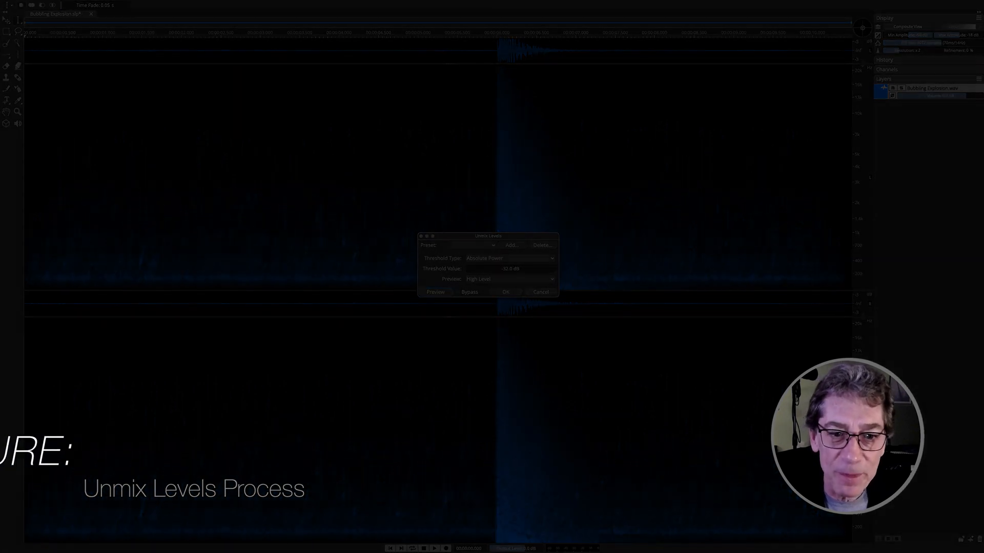
pyautogui.click(300, 114)
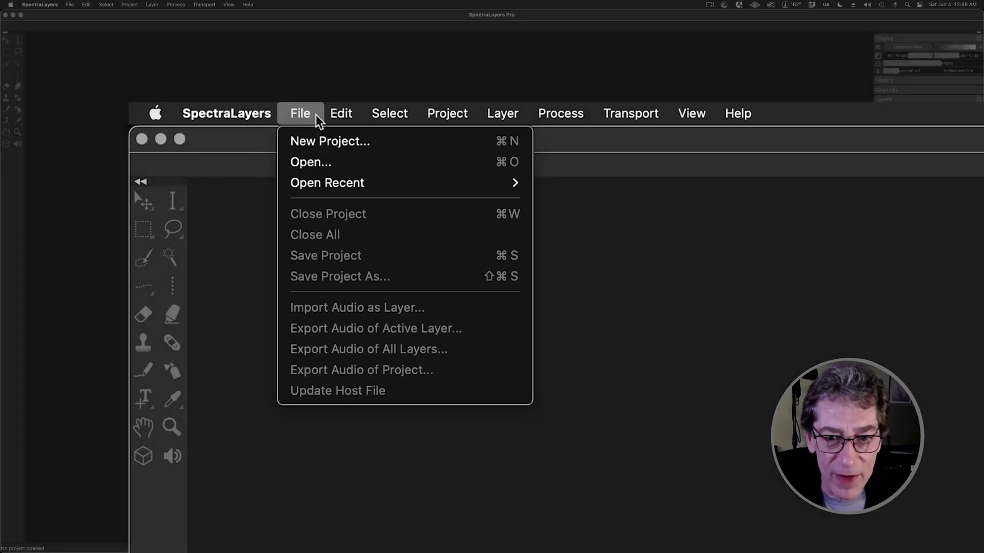
pyautogui.click(309, 162)
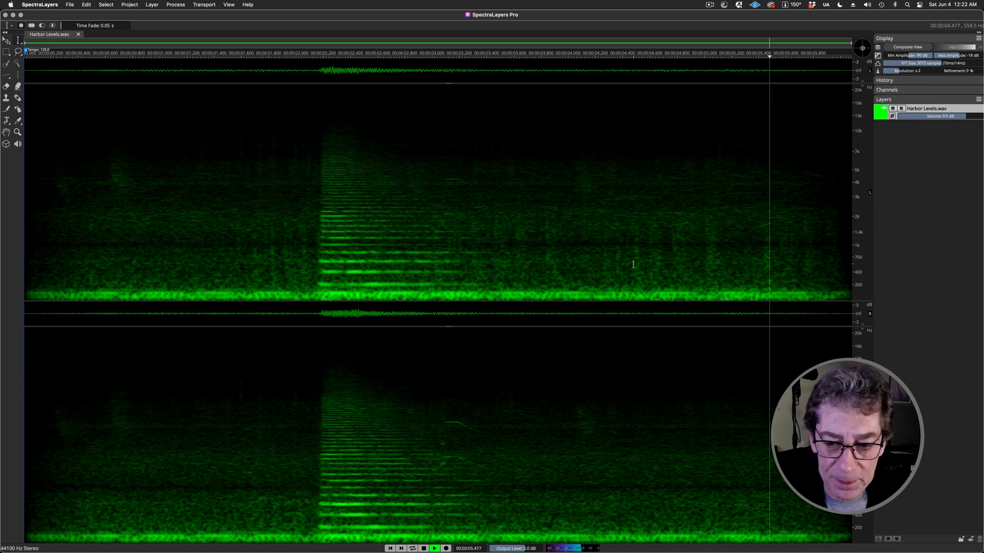
pyautogui.click(423, 548)
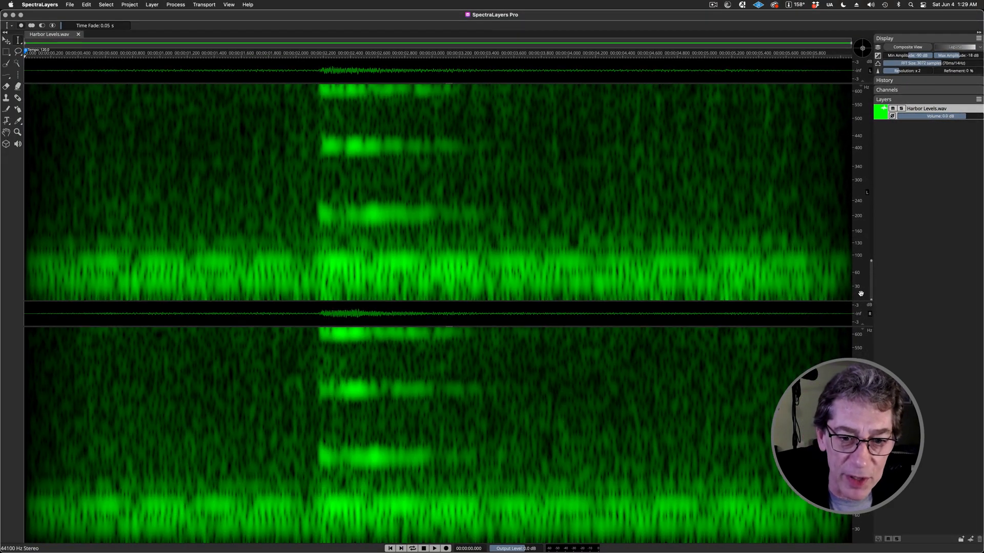
# - Enable Cursor Crosshair and Cursor Coordinates in the View menu
pyautogui.click(229, 4)
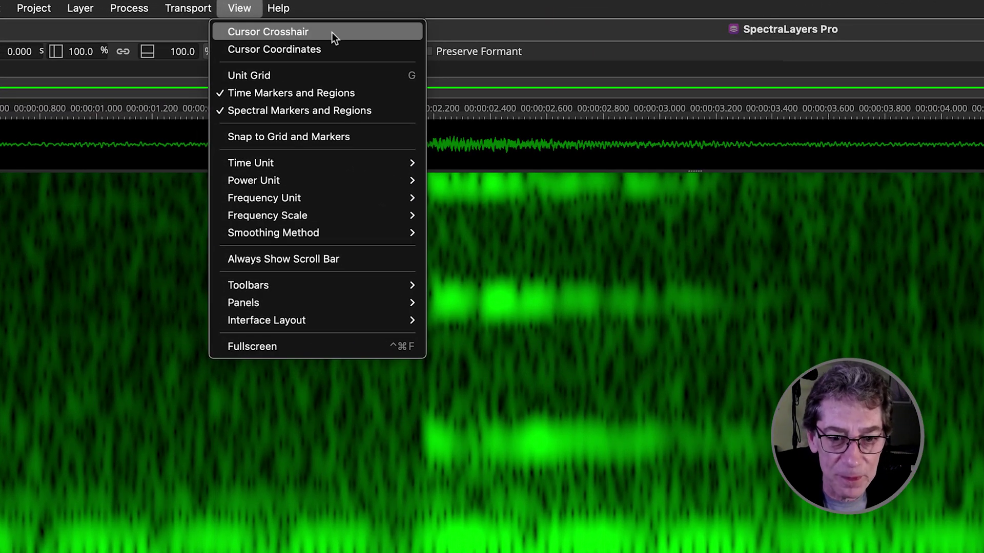
pyautogui.click(268, 31)
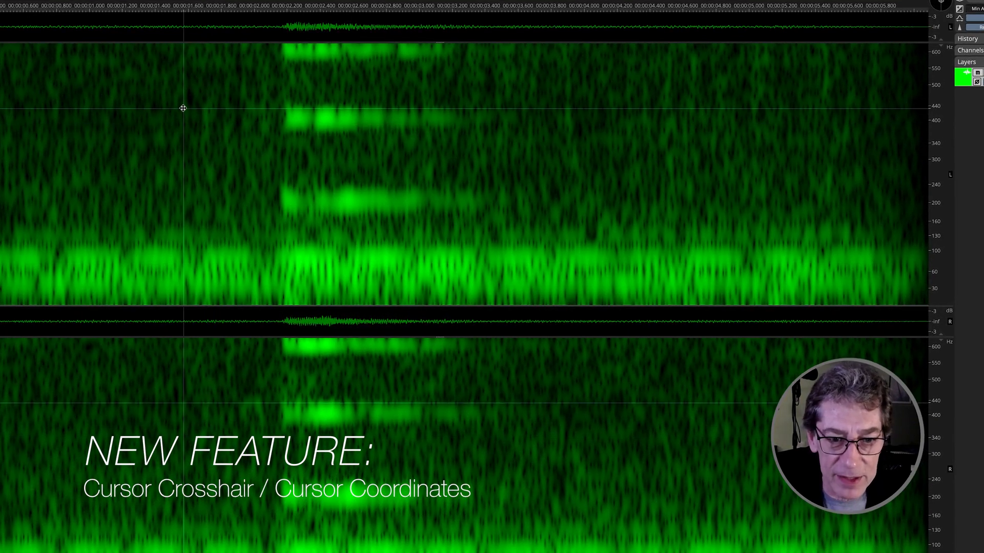
pyautogui.click(213, 6)
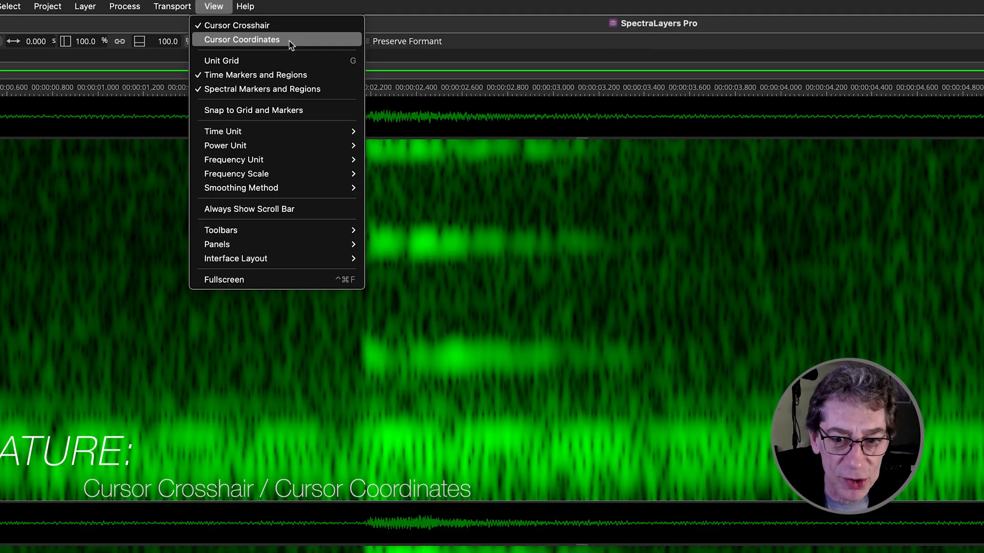
pyautogui.click(242, 40)
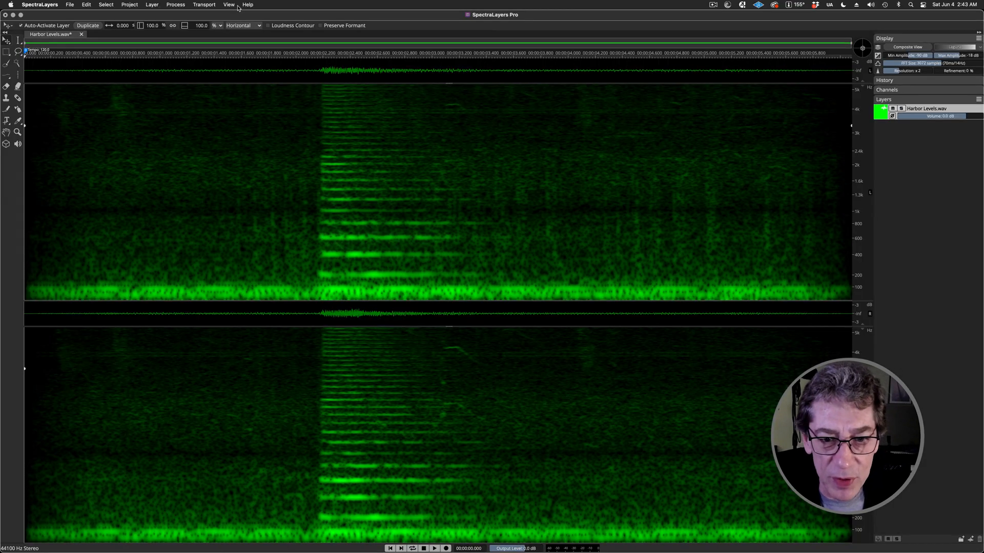
# - Enable Always Show Scroll Bar in the View menu
pyautogui.click(229, 4)
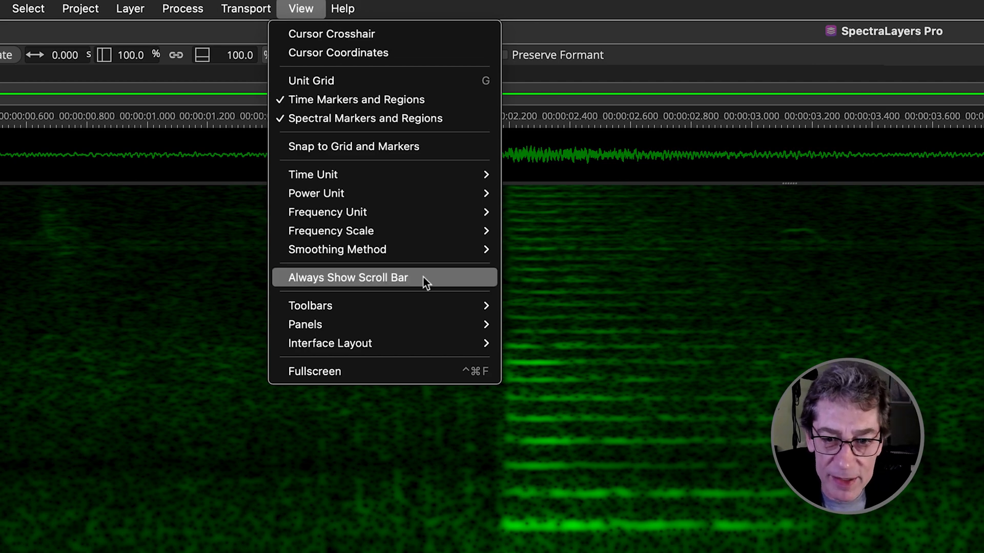
pyautogui.click(347, 278)
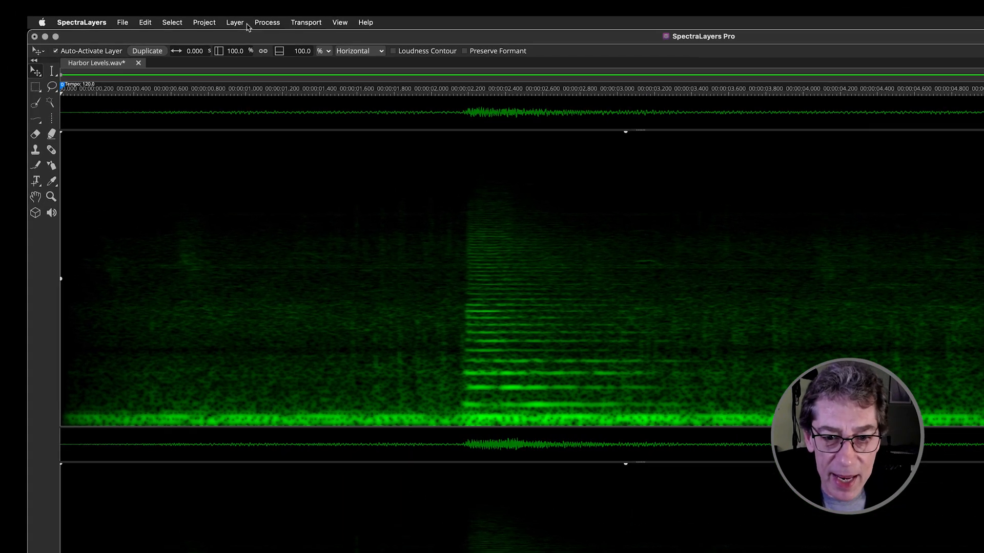
# - Open the Unmix Levels dialog for Harbor Levels, set to Absolute Power at -36 dB
pyautogui.click(233, 21)
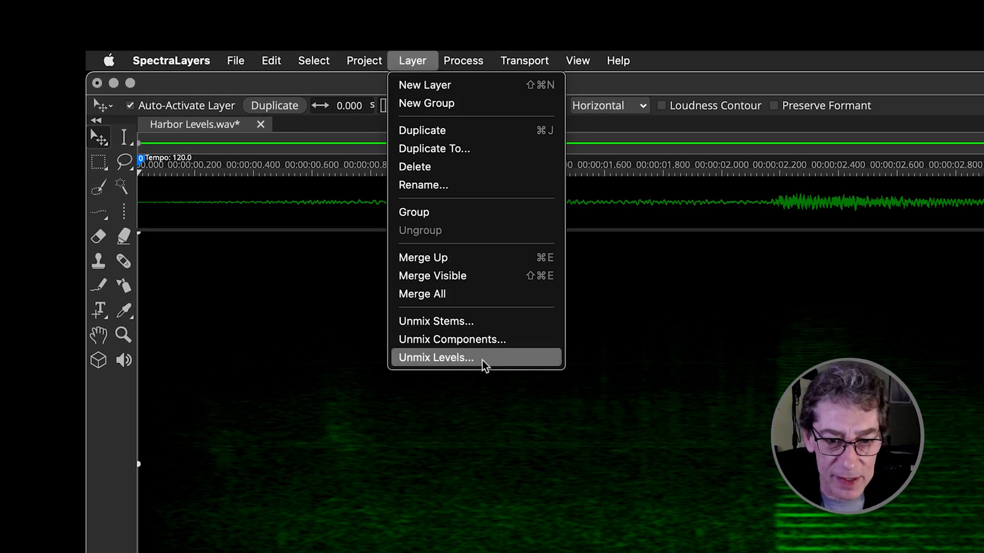
pyautogui.click(436, 357)
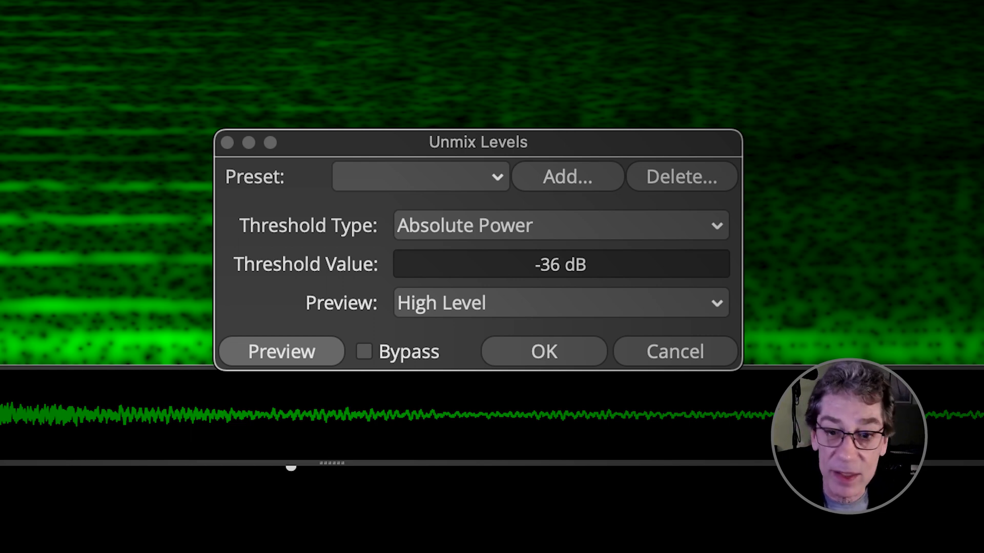
# - Audition the recording with Bypass ticked, then check the Preview level dropdown
pyautogui.click(281, 351)
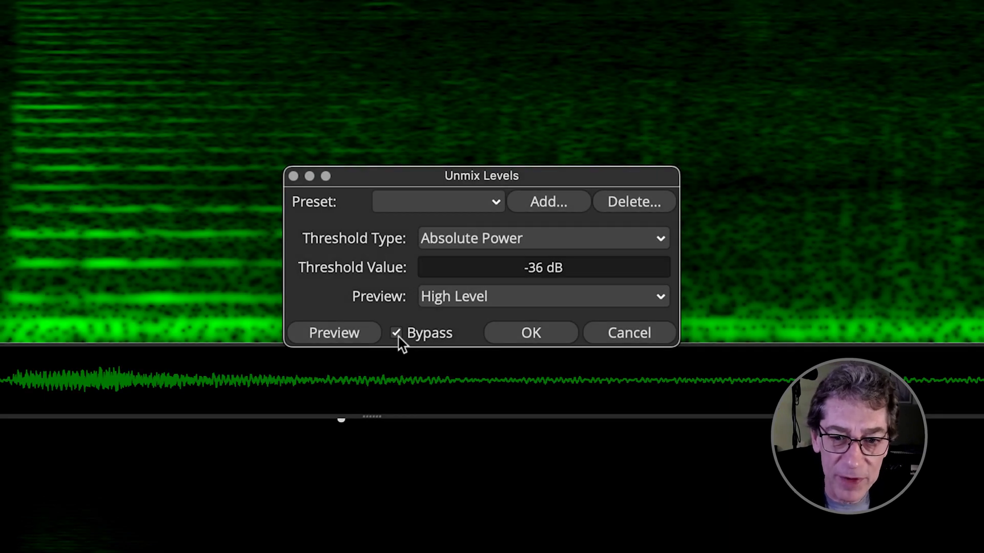
pyautogui.click(333, 332)
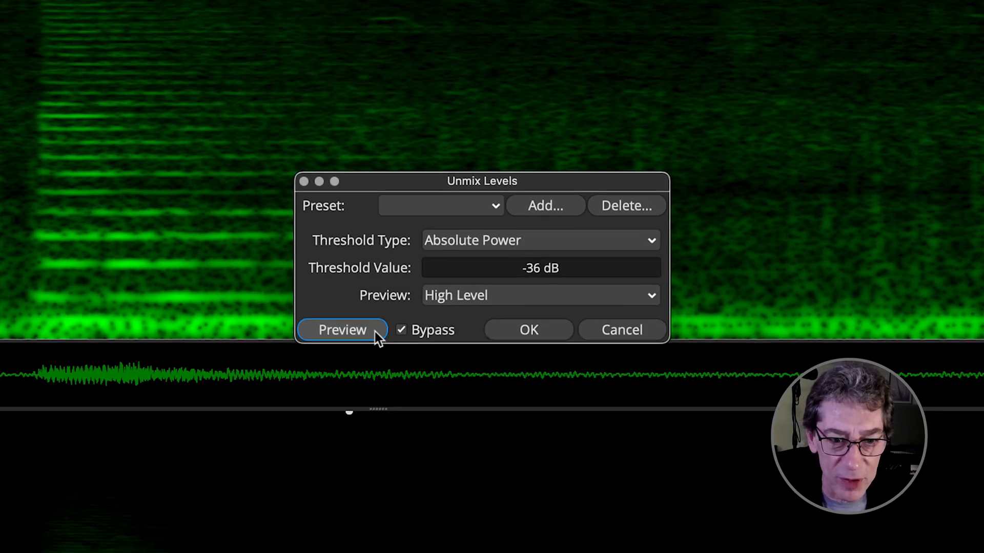
pyautogui.click(341, 329)
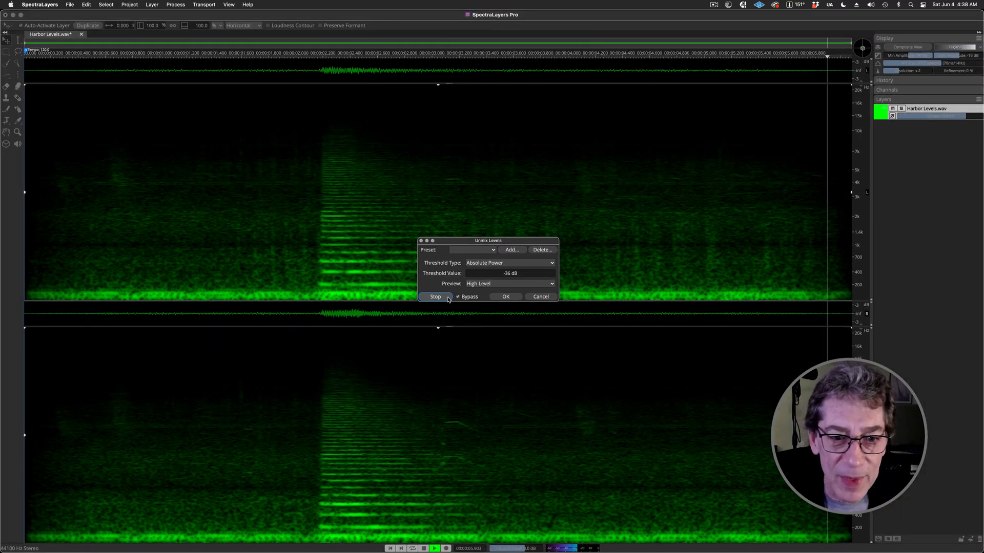
pyautogui.click(434, 297)
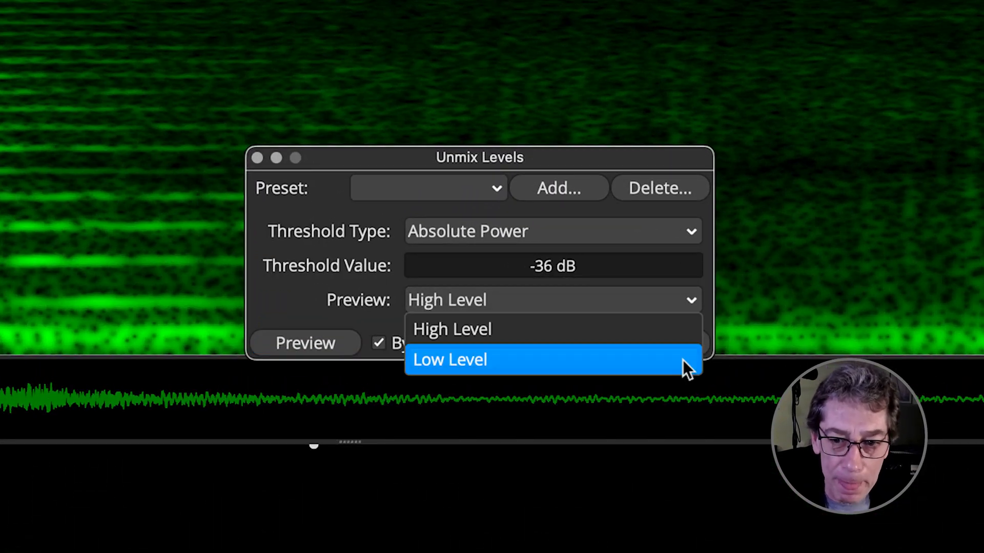
pyautogui.click(451, 329)
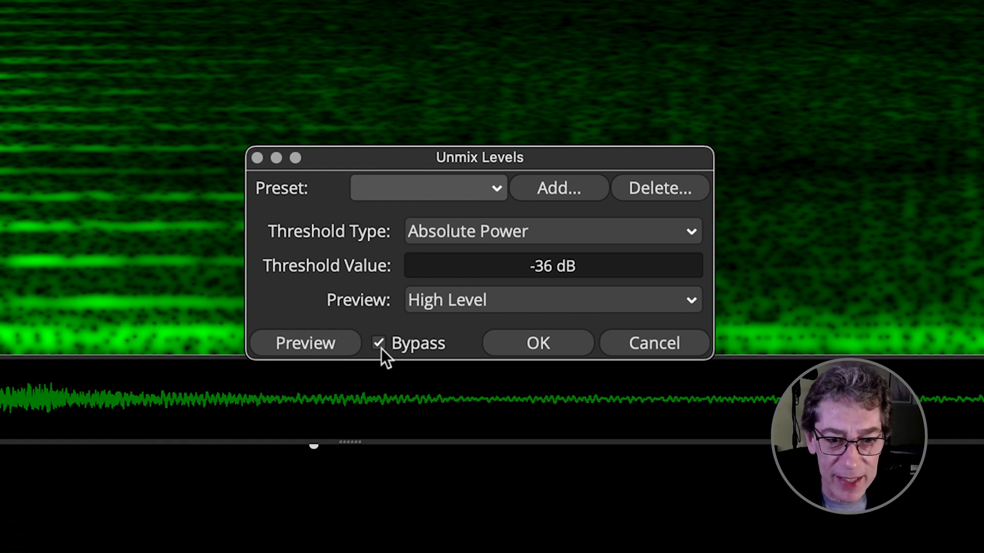
# - Audition the processed High Level result at -36 dB with Bypass off
pyautogui.click(379, 343)
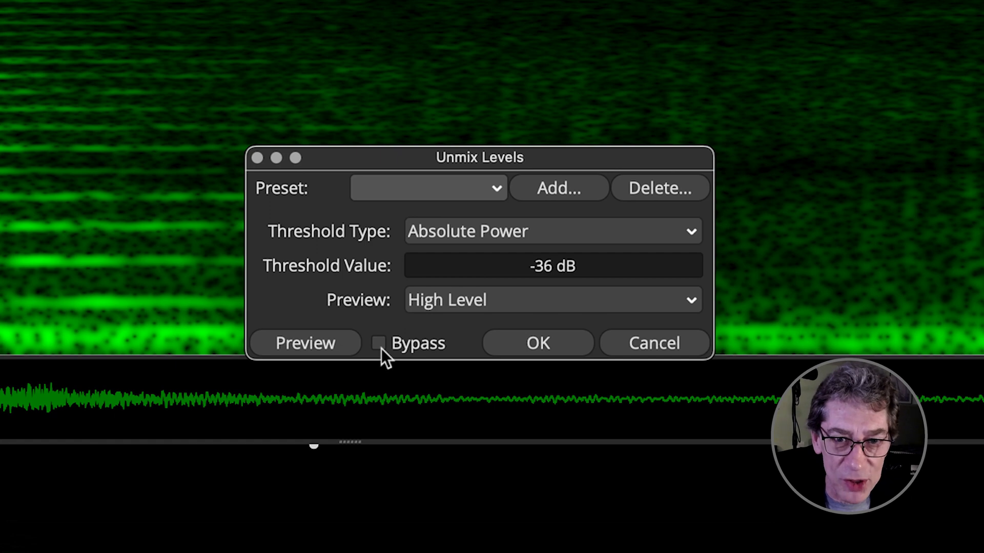
pyautogui.click(305, 342)
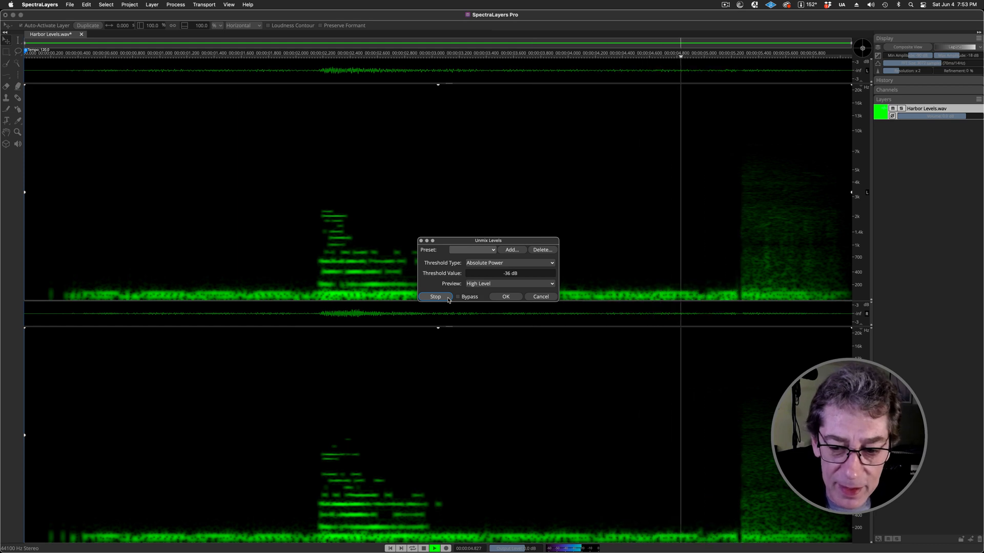
pyautogui.click(435, 296)
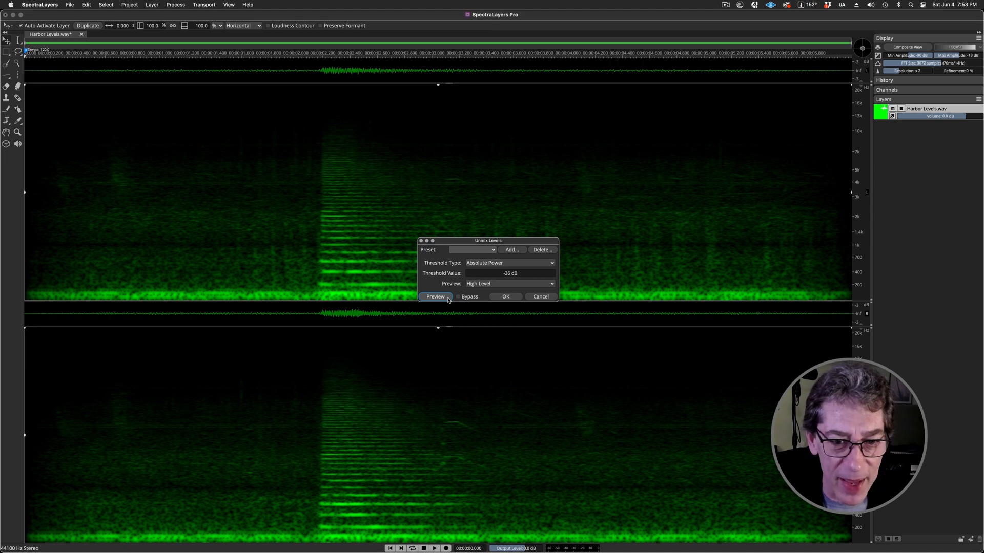
pyautogui.click(10, 4)
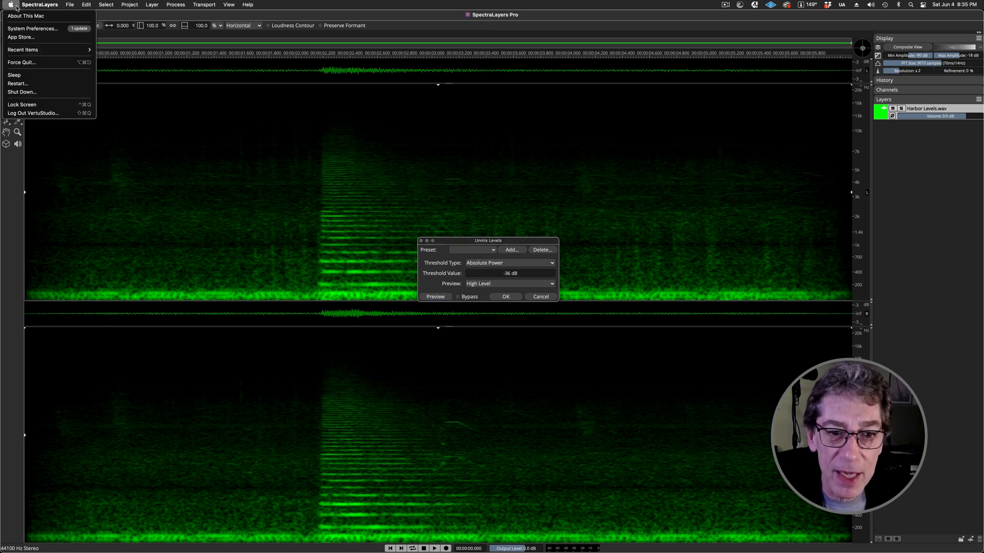
pyautogui.click(25, 15)
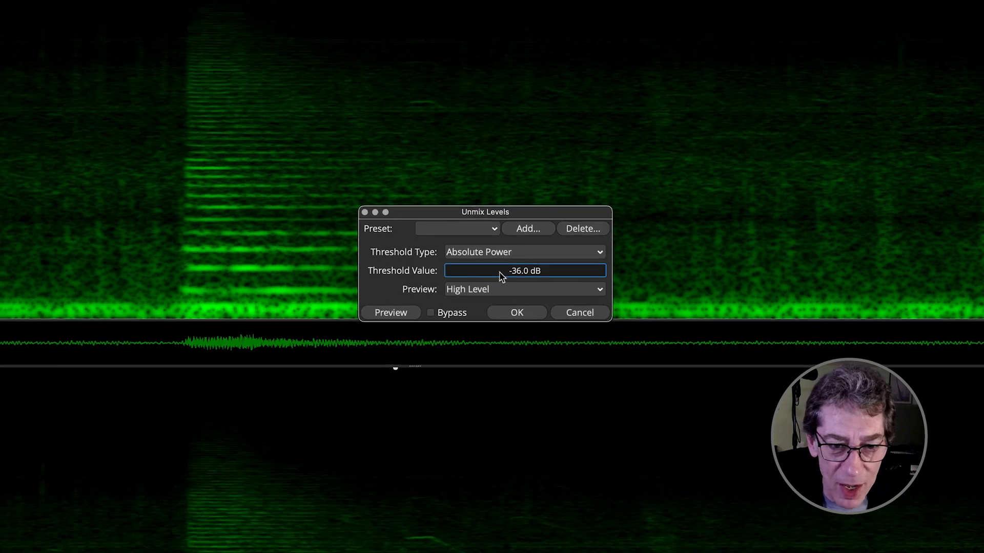
# - Preview the separation with the threshold at -56 dB and then -45 dB
pyautogui.click(391, 312)
pyautogui.write('5')
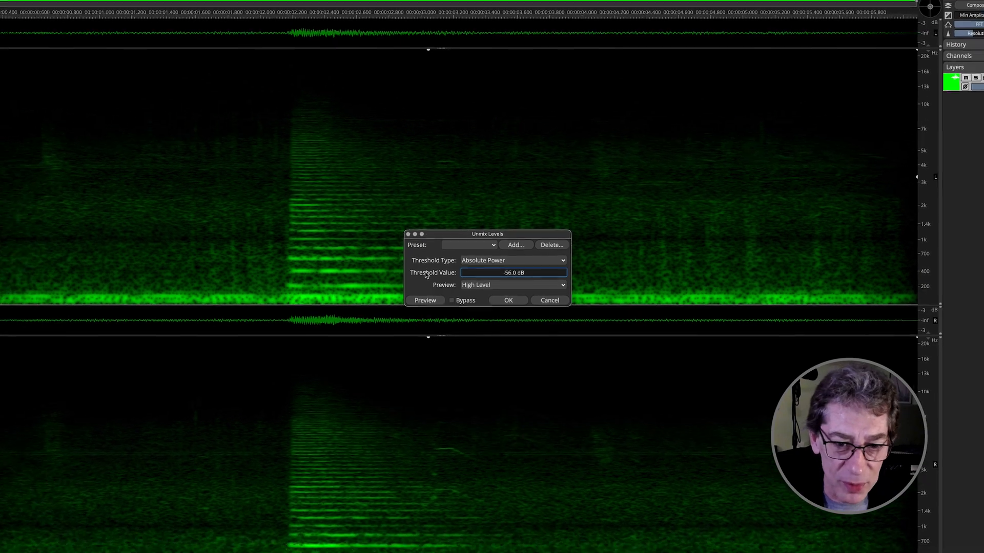
pyautogui.click(424, 300)
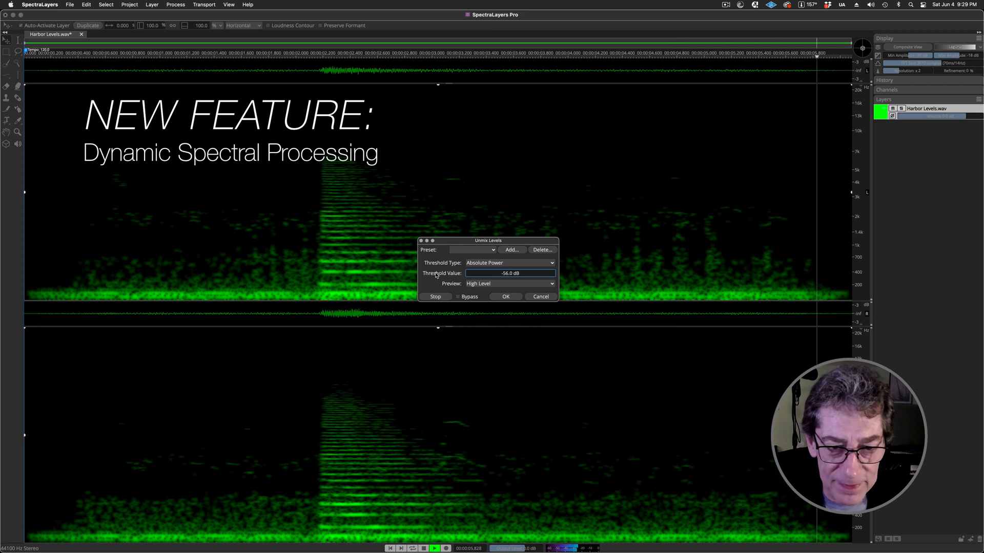
pyautogui.click(436, 296)
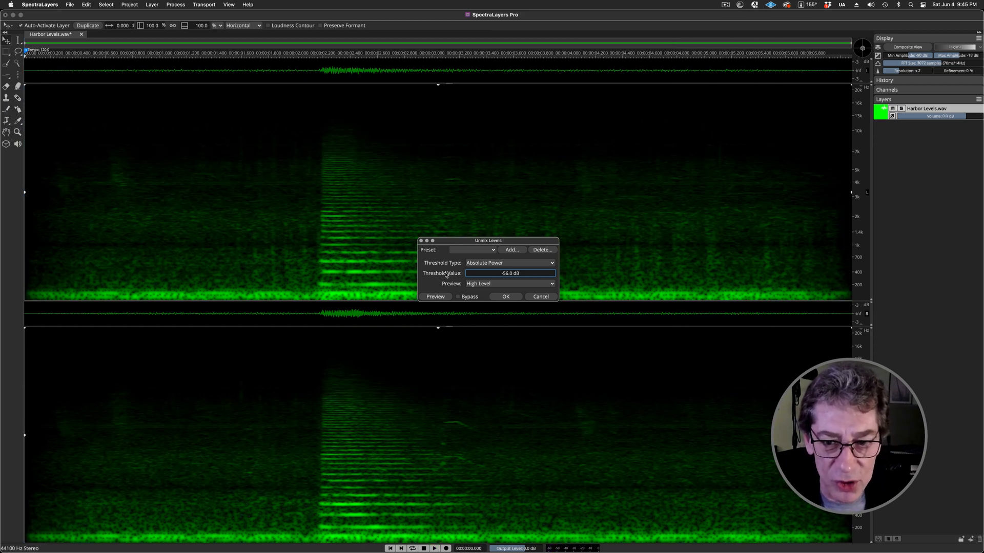
pyautogui.click(435, 297)
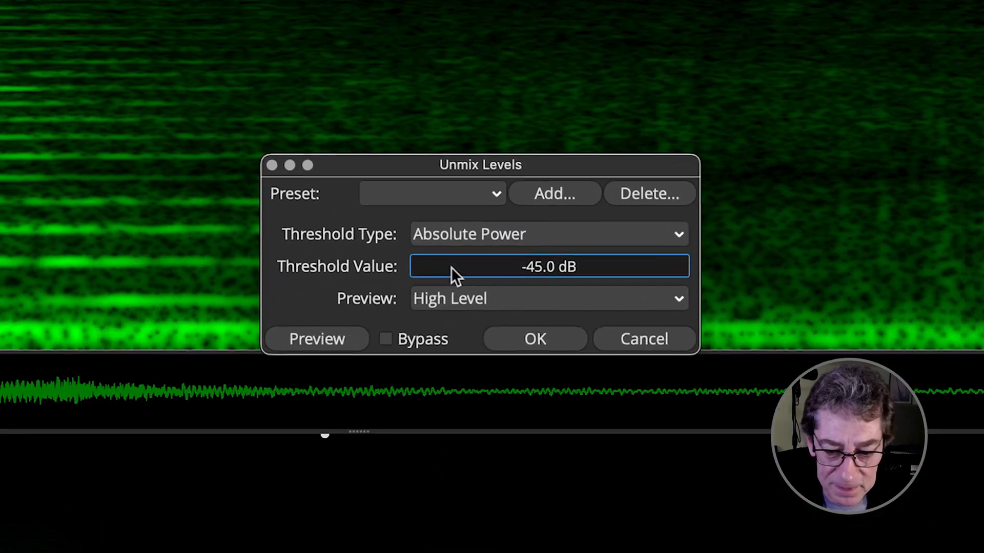
# - Raise the threshold back to -36 dB and preview the separation
pyautogui.click(316, 339)
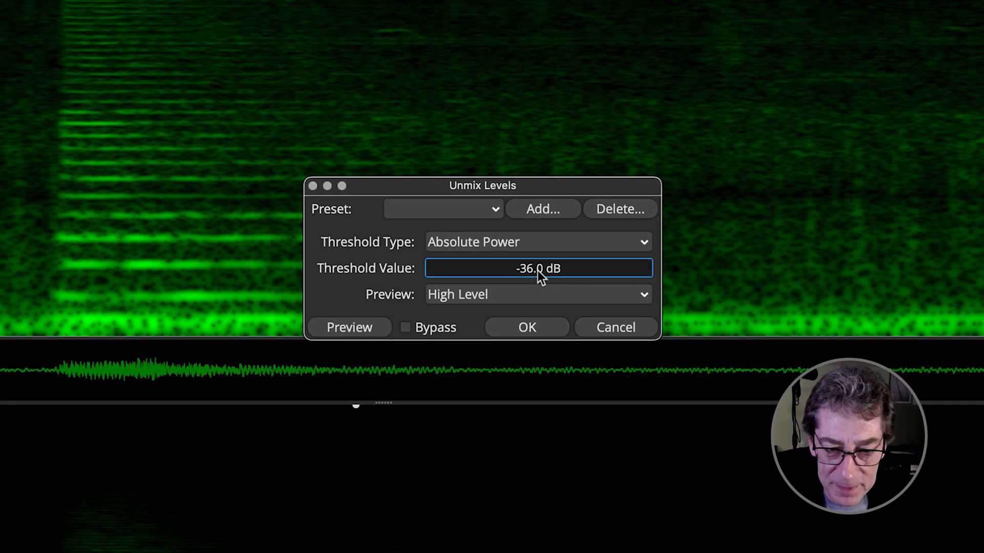
pyautogui.click(348, 327)
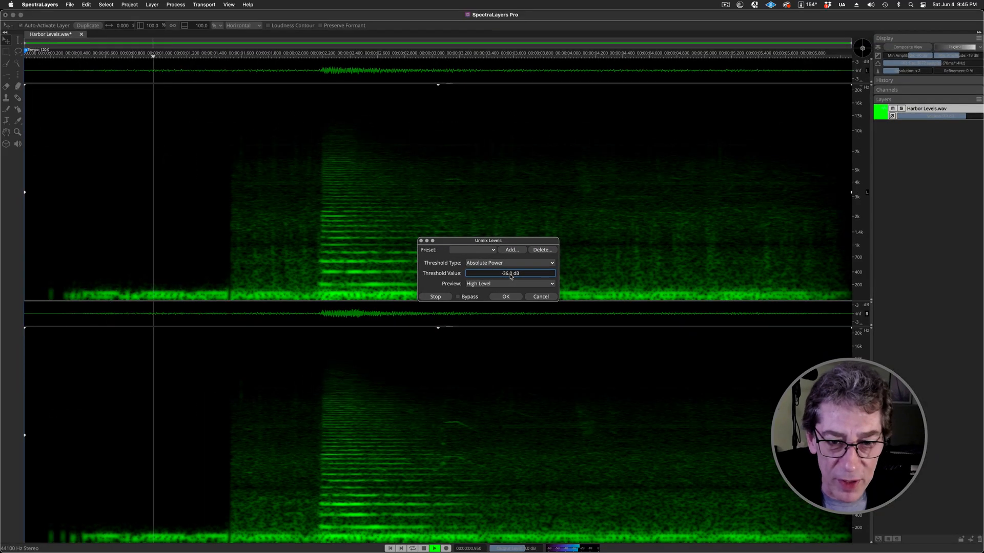
pyautogui.click(434, 297)
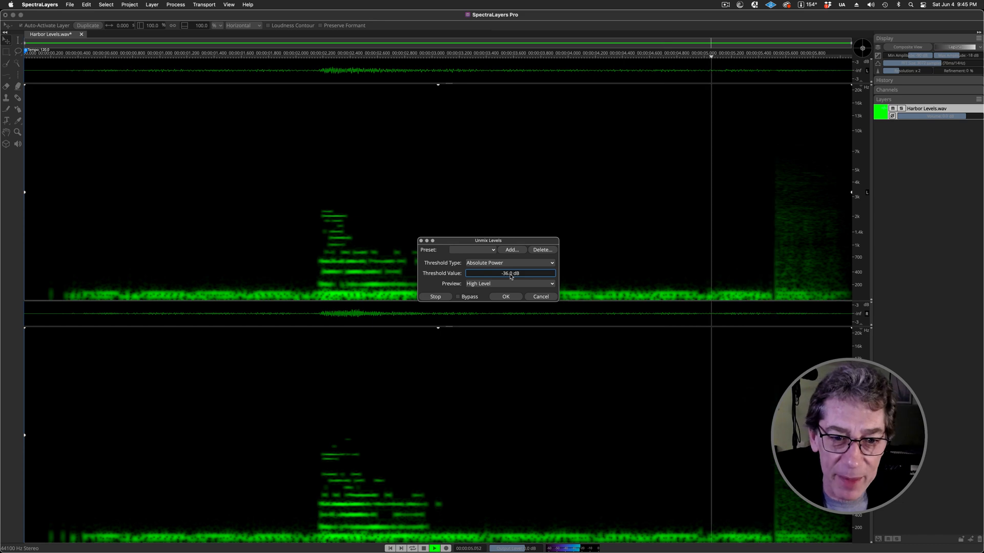
pyautogui.click(435, 296)
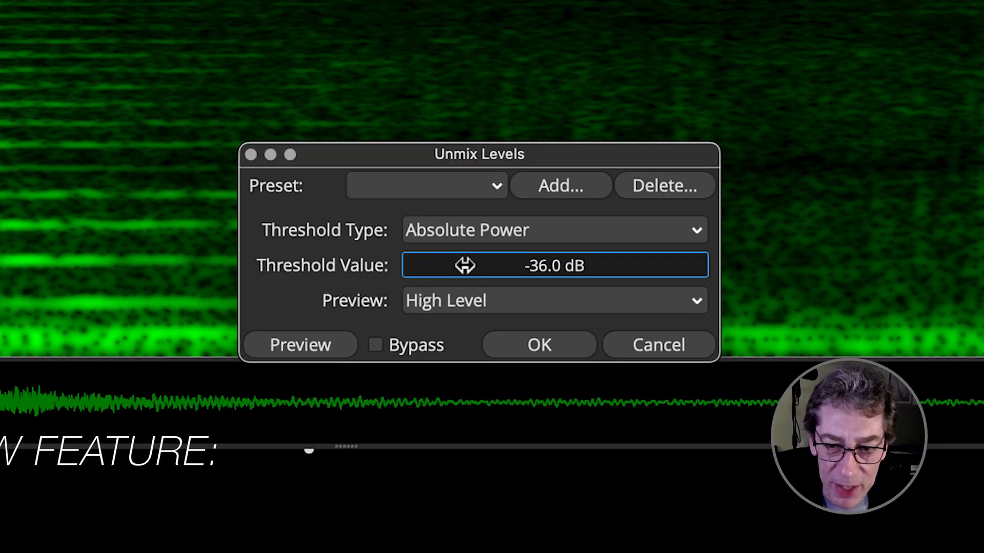
# - Save the -36 dB Unmix Levels settings as a preset named Boat Horn
pyautogui.click(558, 185)
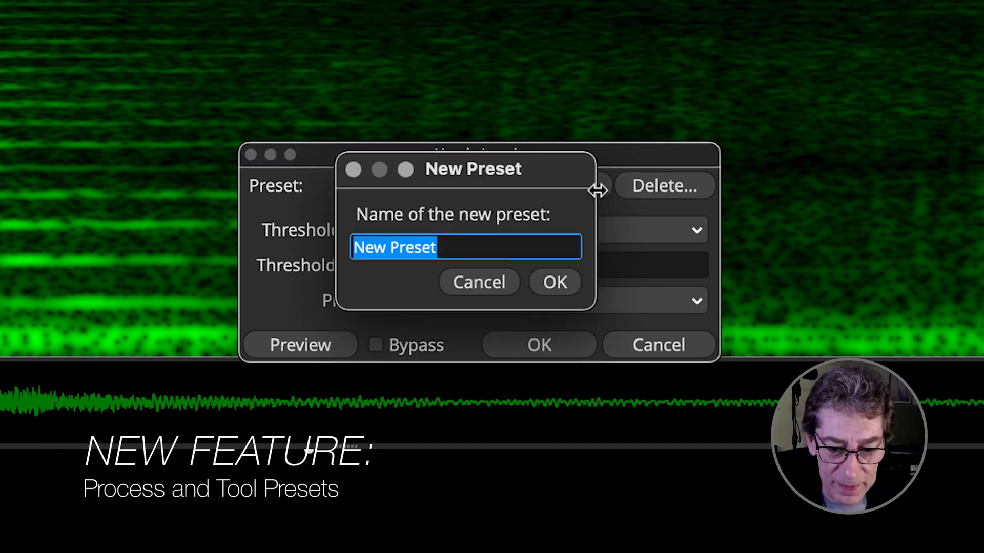
pyautogui.write('Boat Horn')
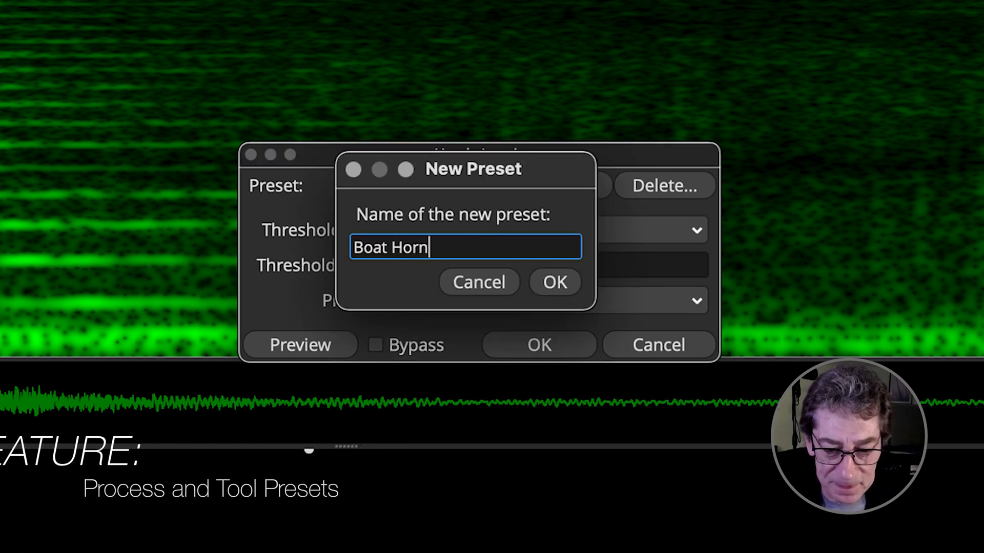
pyautogui.click(555, 283)
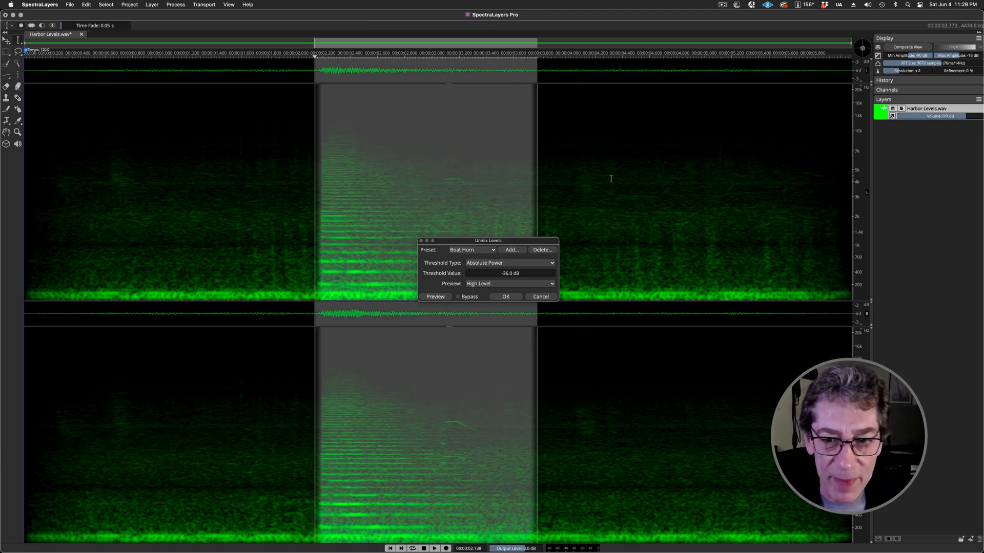
# - Try the purple spectrogram colour map, then settle on the blue one
pyautogui.click(884, 111)
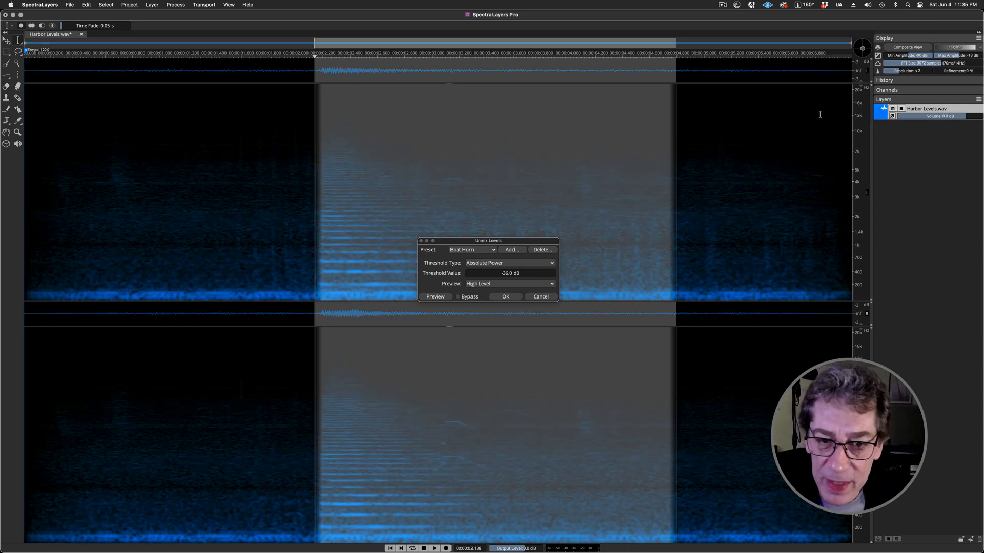
pyautogui.click(434, 296)
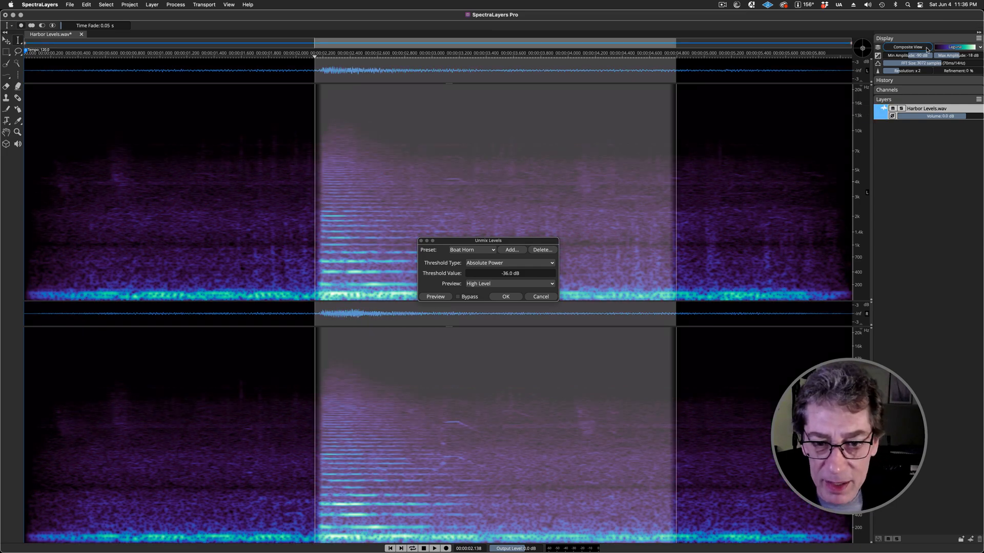
pyautogui.click(958, 47)
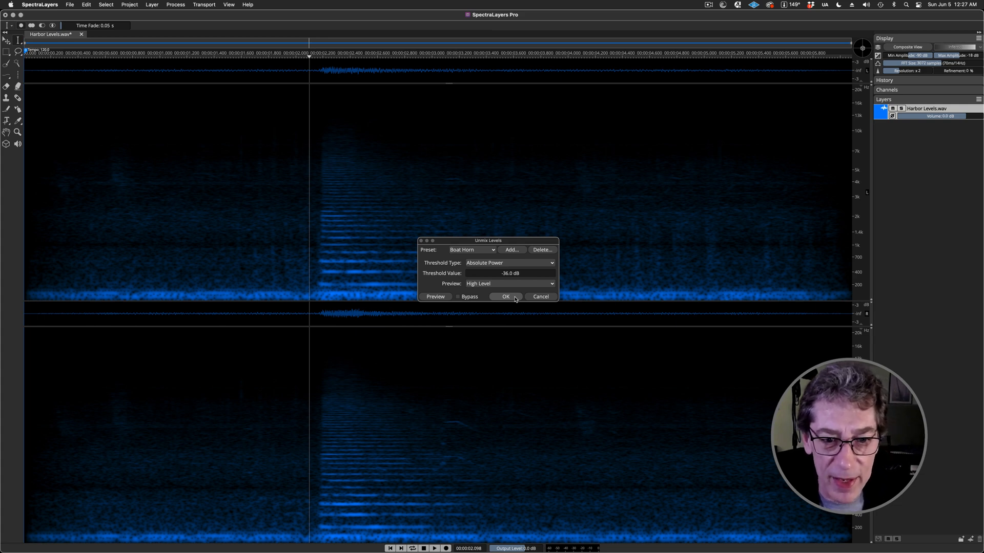
# - Apply Unmix Levels to create High and Low Level layers, then hide the Low Level layer
pyautogui.click(505, 296)
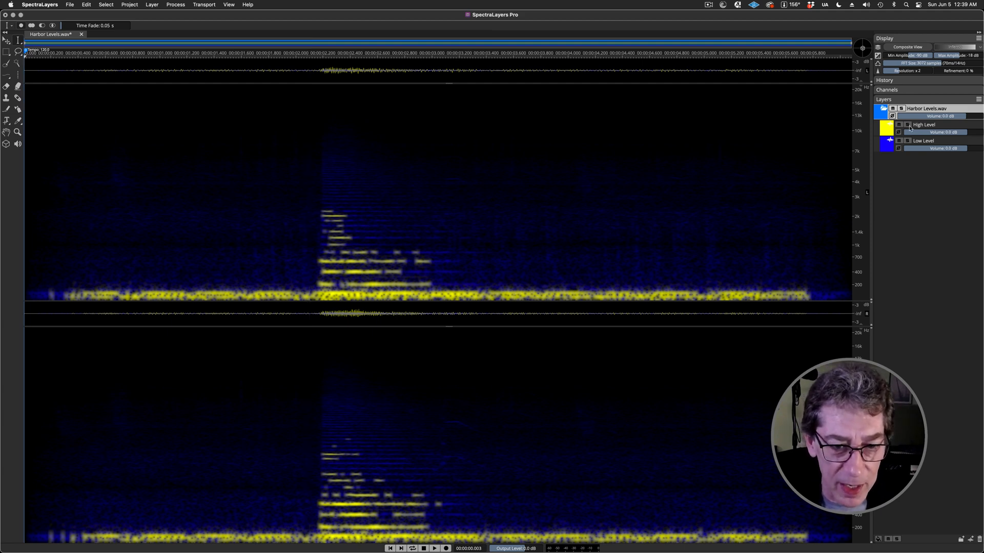
pyautogui.click(434, 548)
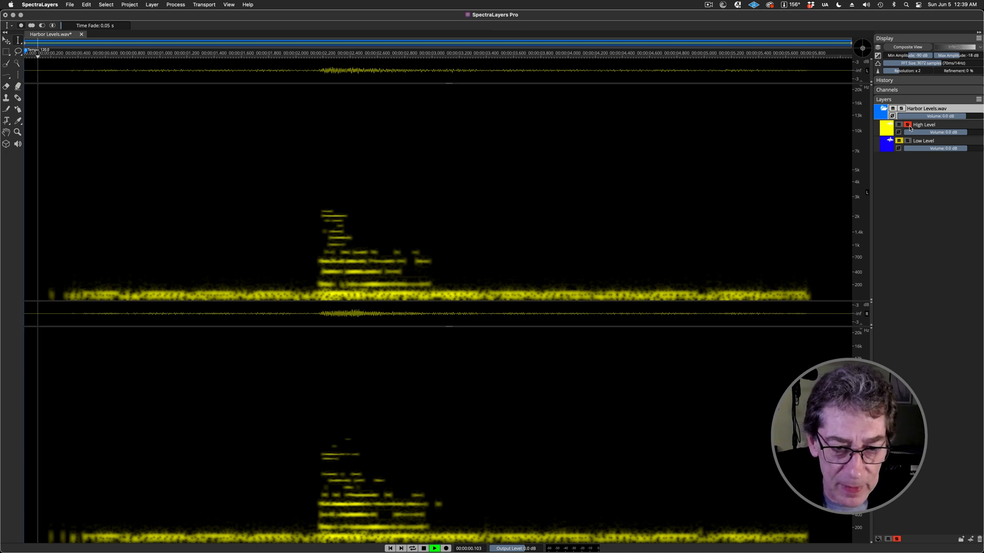
pyautogui.click(308, 53)
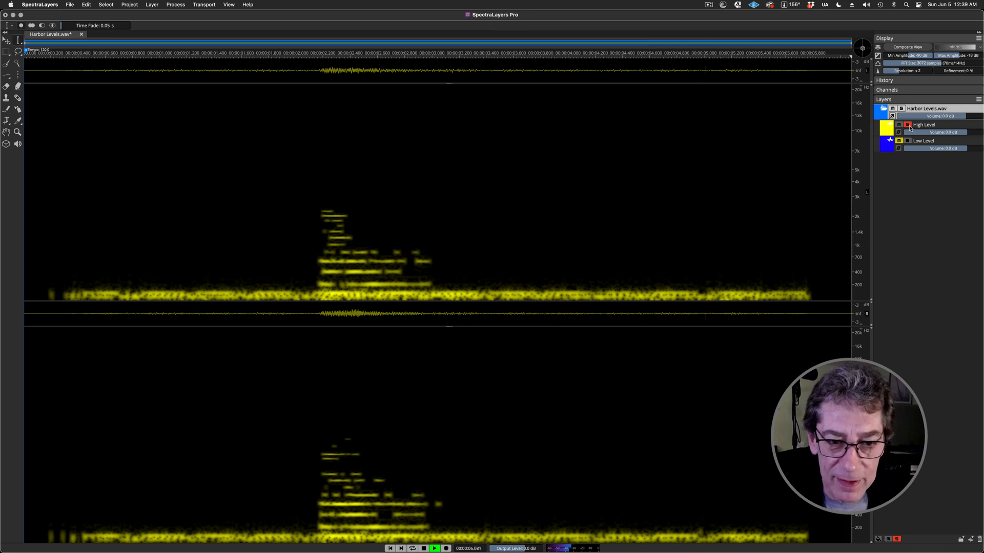
pyautogui.click(923, 140)
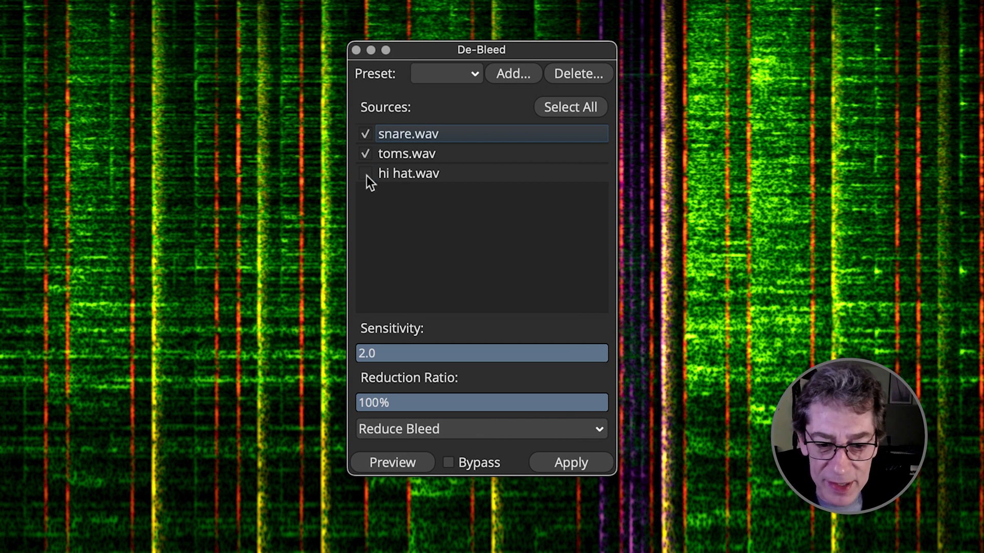
# - Add hi hat.wav as a De-Bleed source and choose the Strong preset
pyautogui.click(570, 107)
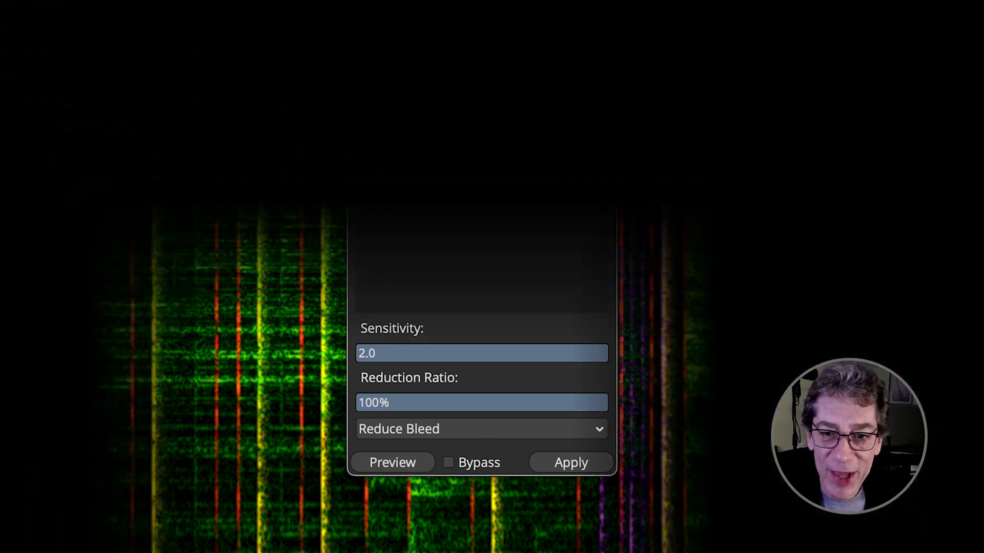
pyautogui.click(446, 74)
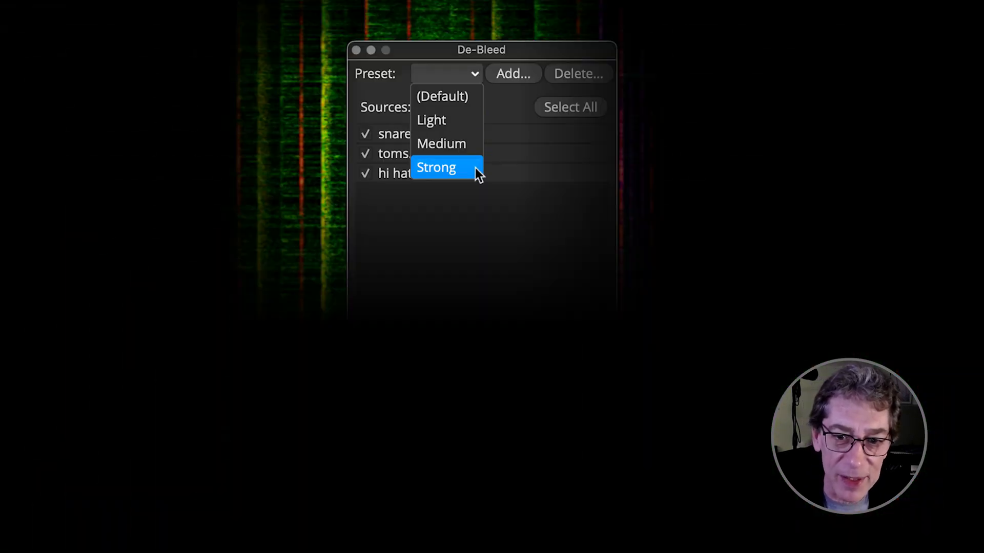
pyautogui.click(437, 168)
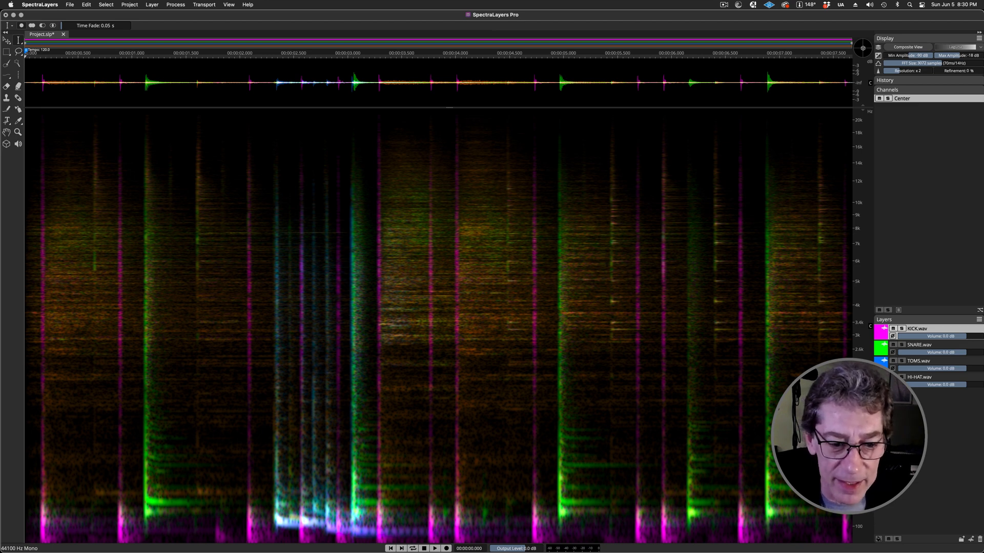
# - Play the drum project and solo HI-HAT.wav so kick, snare and toms are muted
pyautogui.click(435, 548)
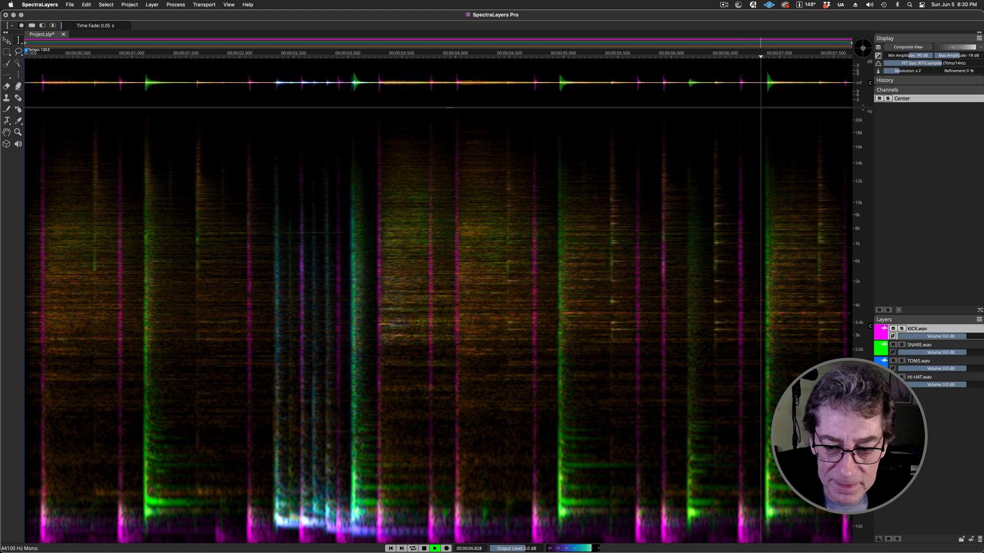
pyautogui.click(446, 548)
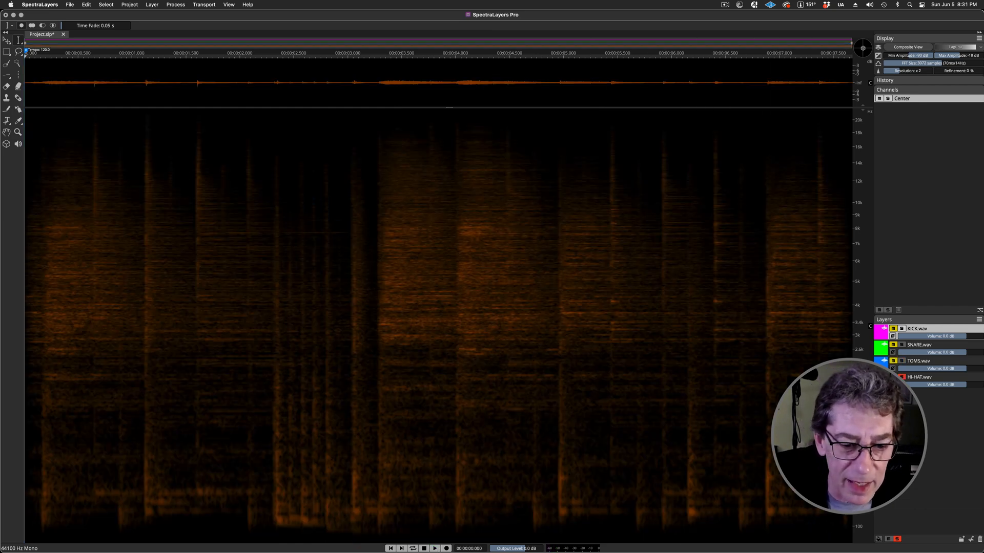
pyautogui.click(435, 548)
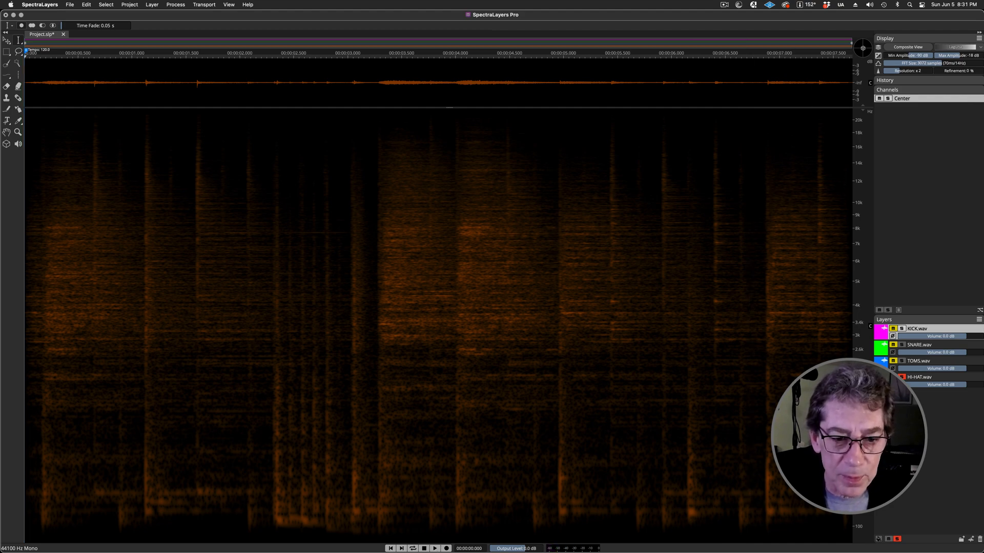
# - Start the De-Bleed process from the Process menu
pyautogui.click(176, 4)
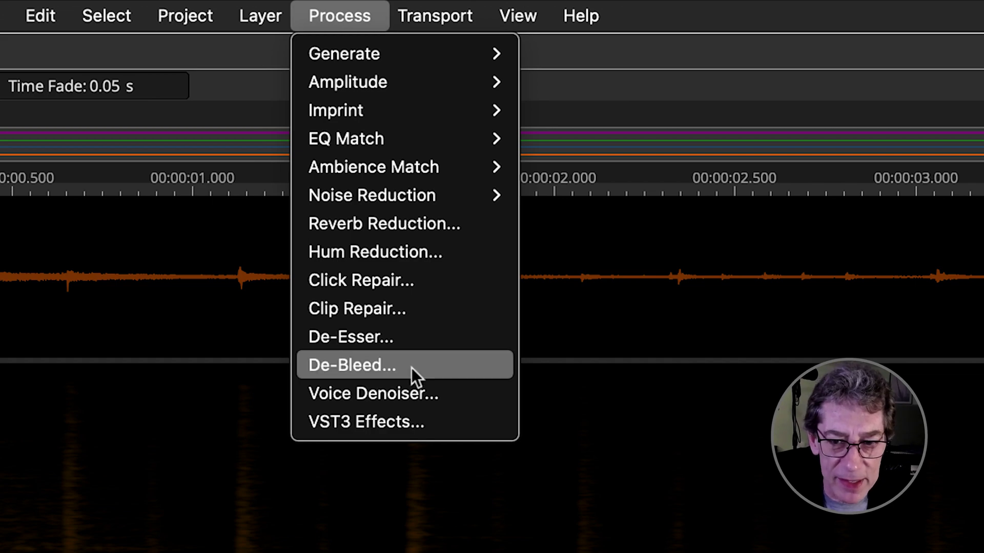
pyautogui.click(351, 365)
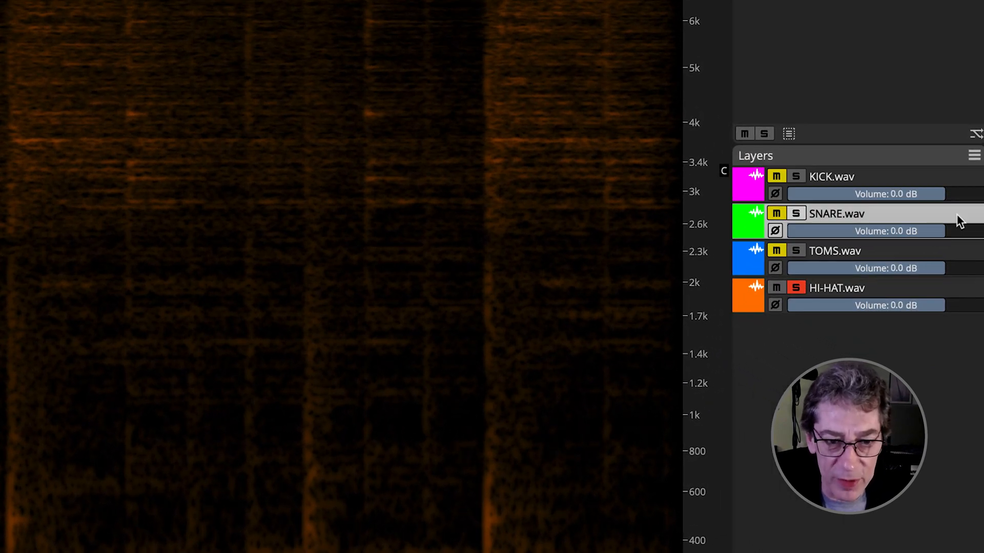
# - Target SNARE.wav for De-Bleed with HI-HAT as source and preview at 100% reduction
pyautogui.click(795, 213)
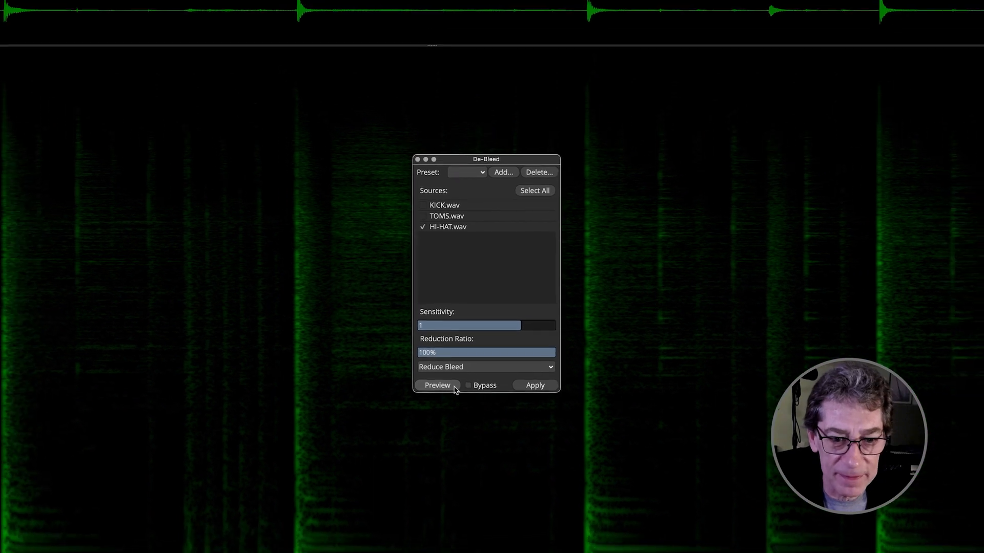
pyautogui.click(438, 386)
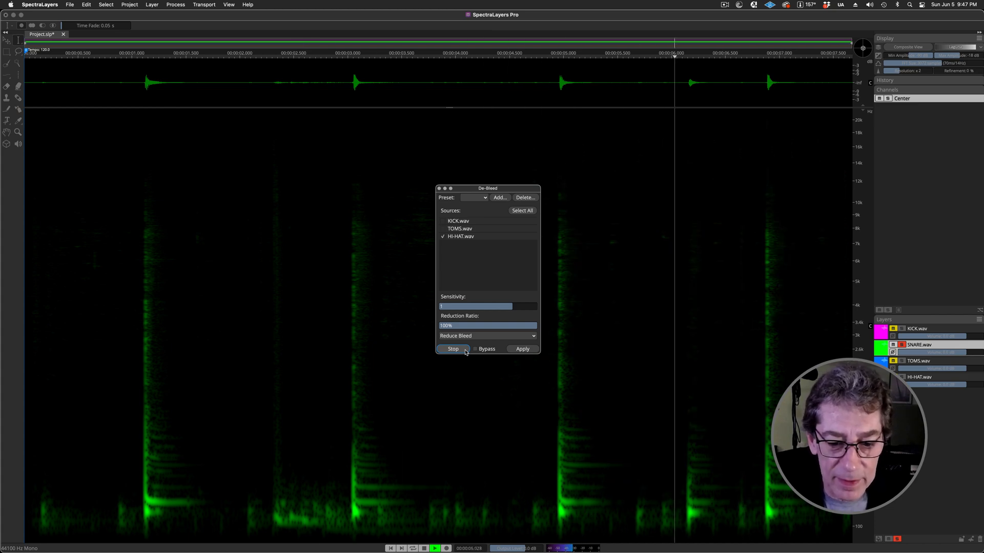
pyautogui.click(452, 348)
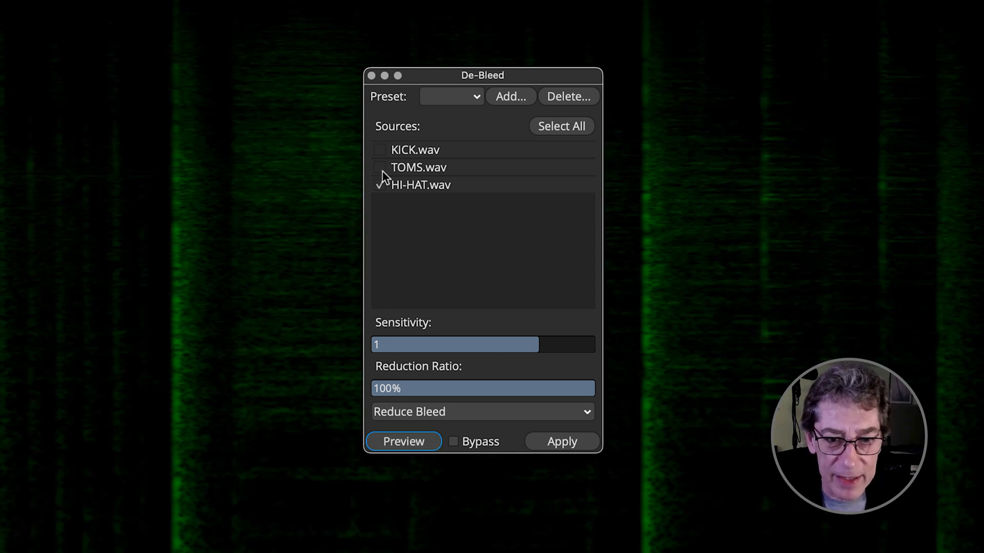
# - Add TOMS.wav as a second bleed source and preview the snare again
pyautogui.click(379, 167)
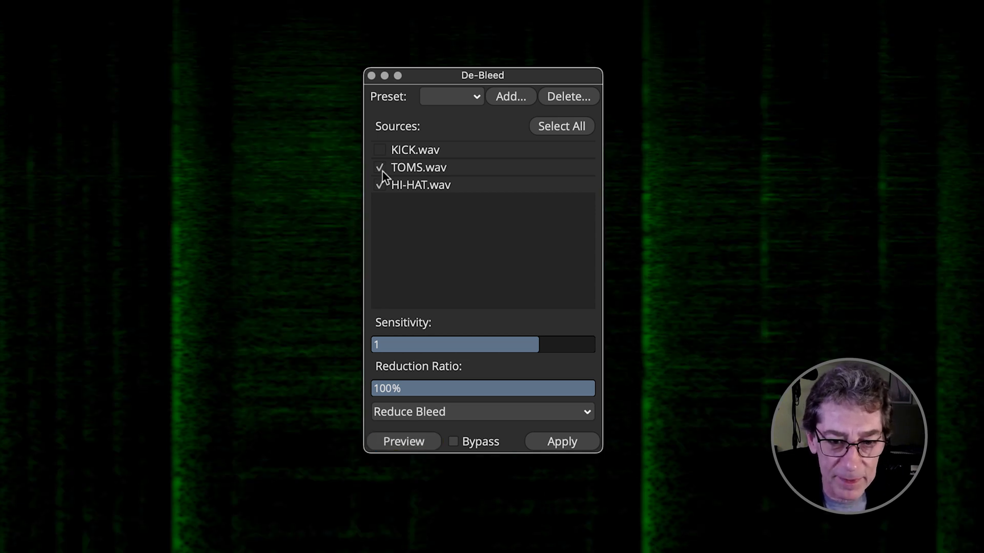
pyautogui.click(404, 441)
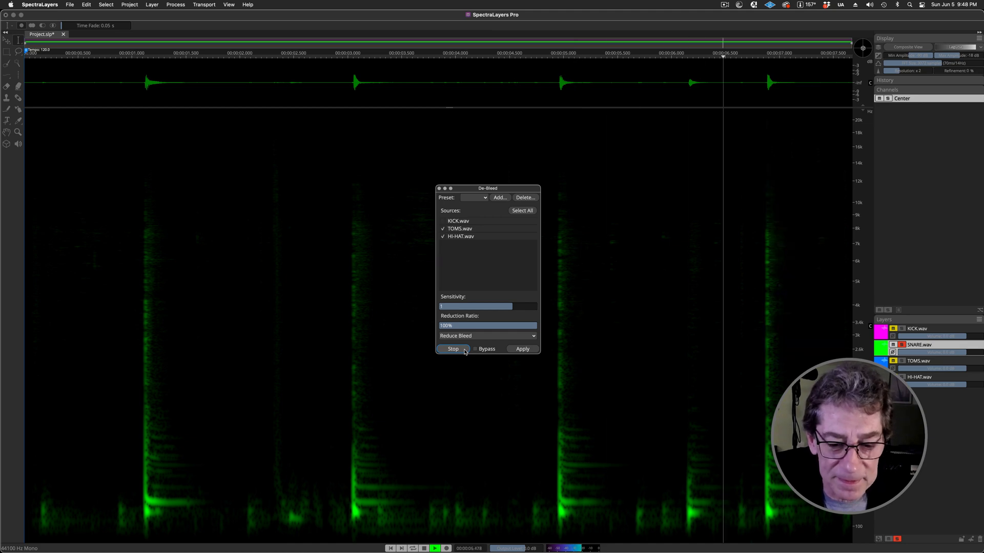
pyautogui.click(452, 349)
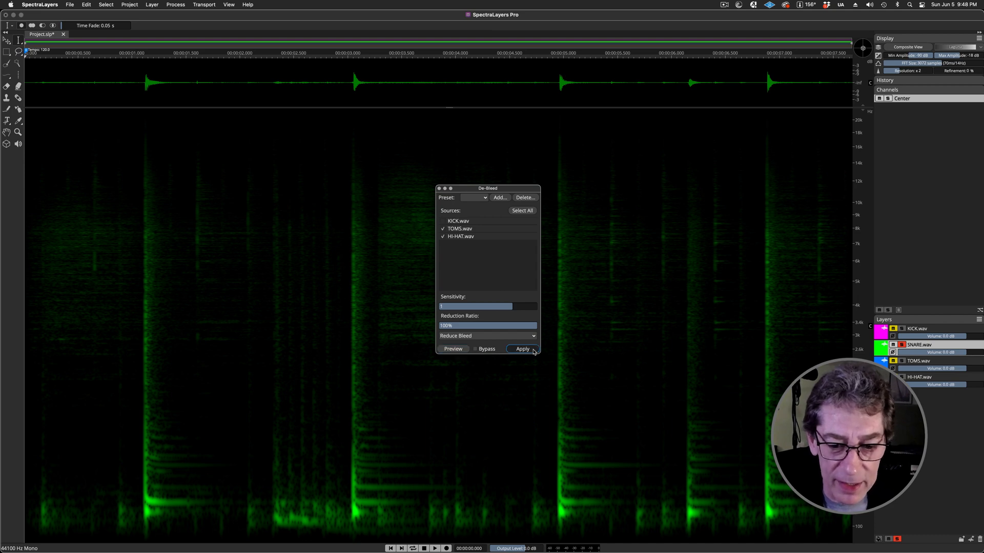
# - Apply De-Bleed to the snare layer and play back the full composite drum project
pyautogui.click(522, 349)
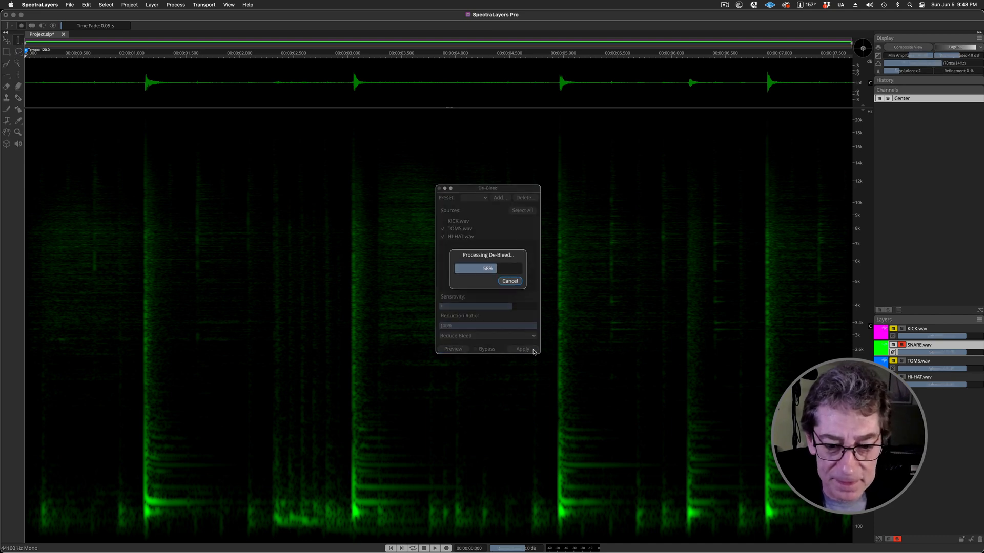
pyautogui.click(522, 348)
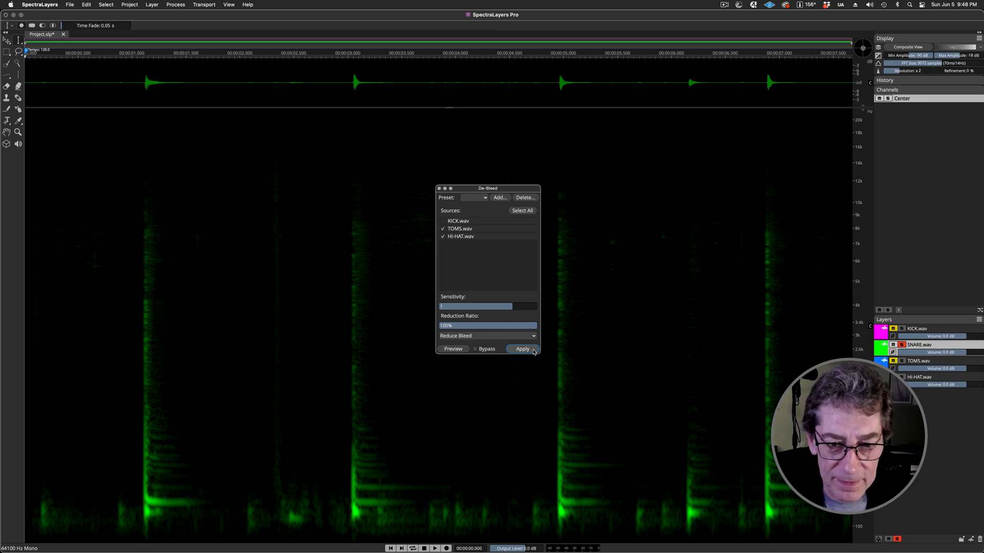
pyautogui.click(521, 349)
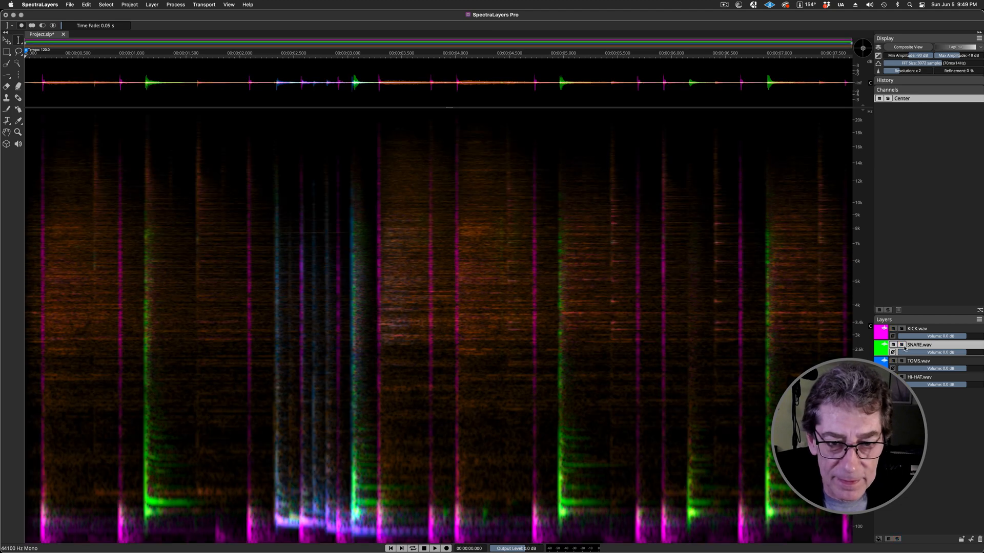
pyautogui.click(435, 548)
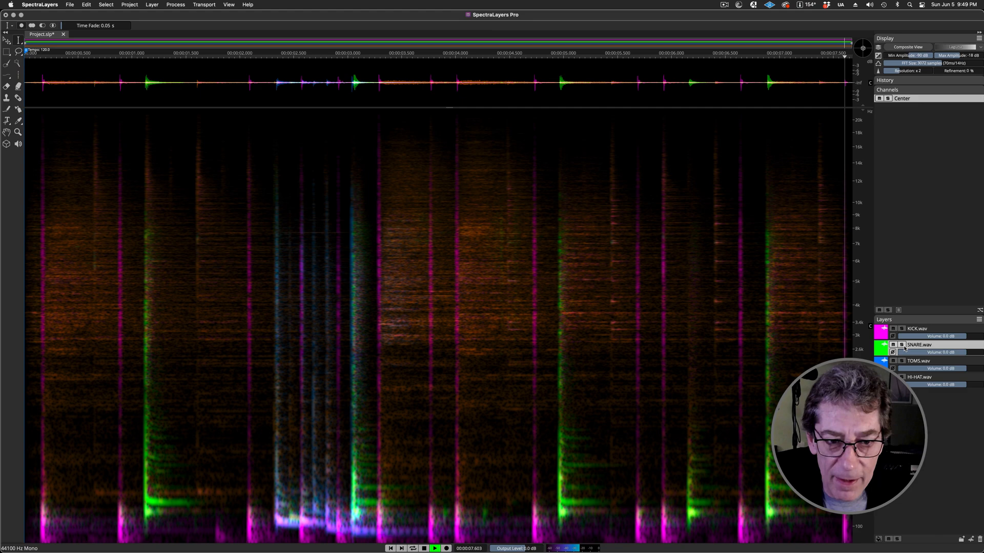
pyautogui.click(424, 548)
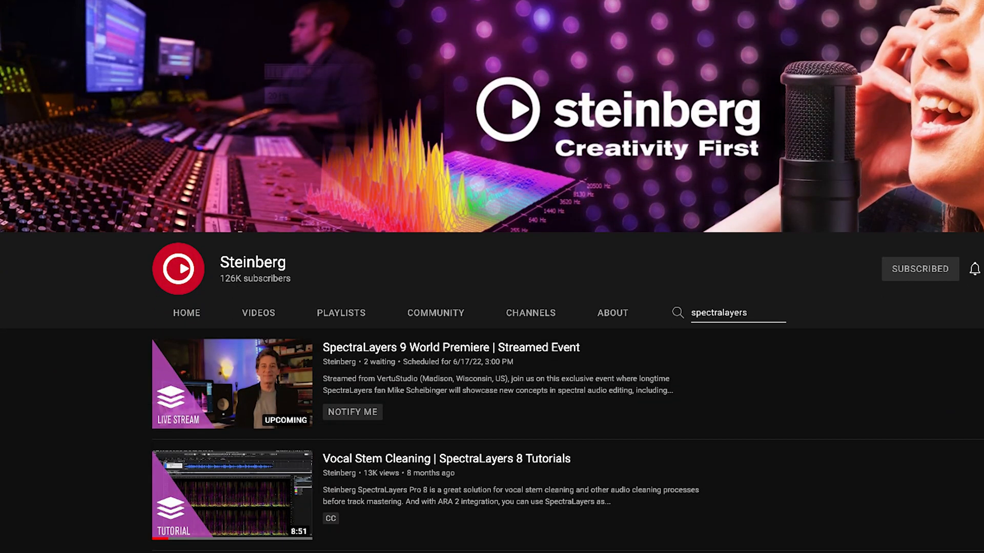
pyautogui.scroll(-3)
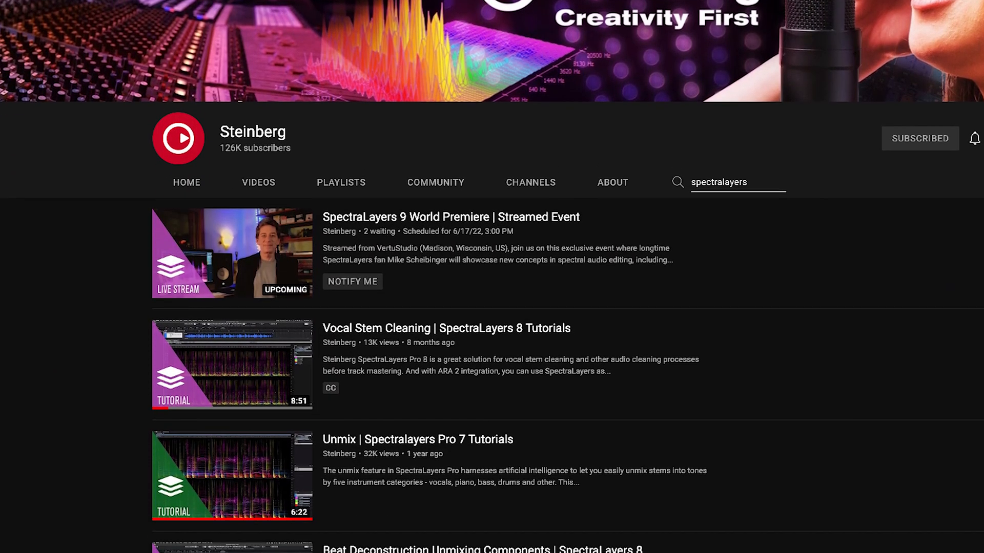
pyautogui.scroll(-3)
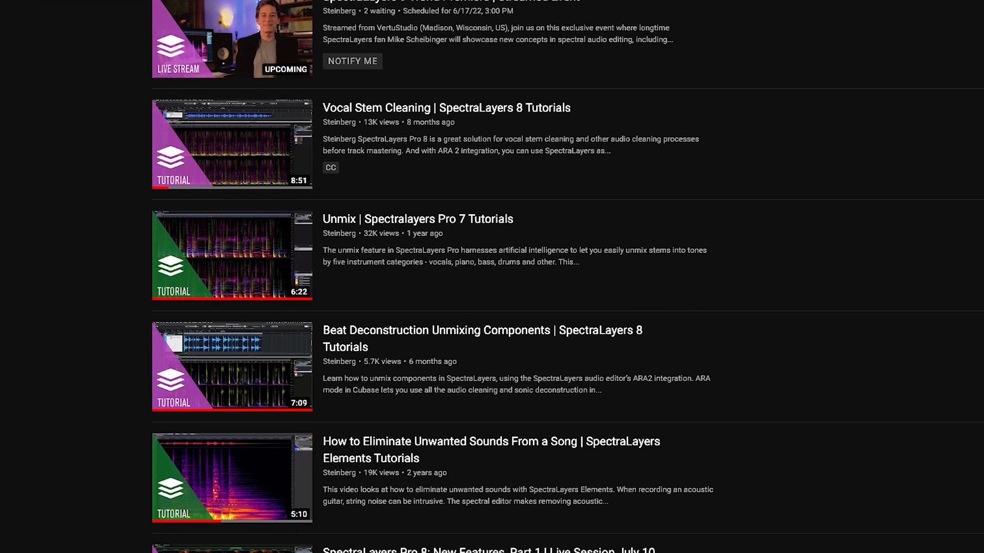
pyautogui.scroll(-3)
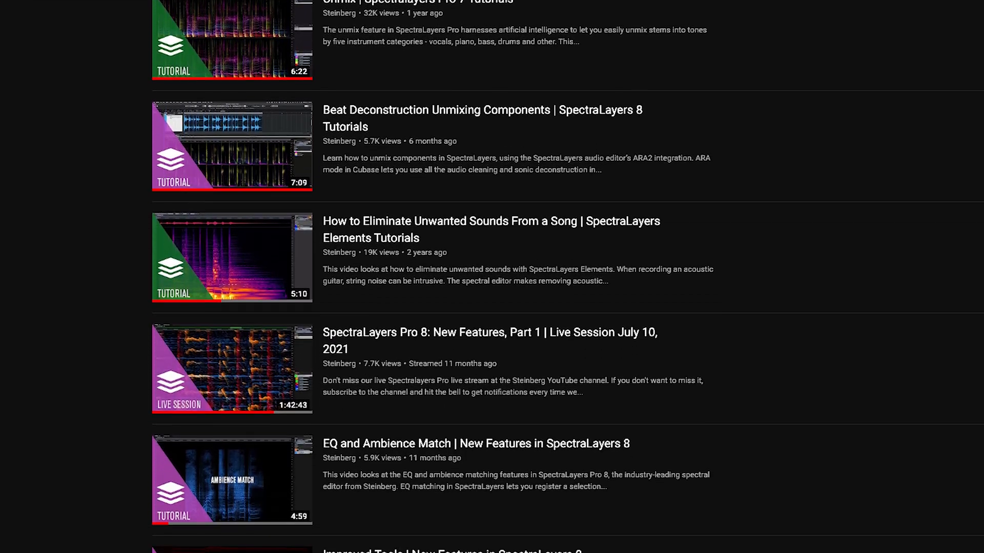
pyautogui.scroll(-3)
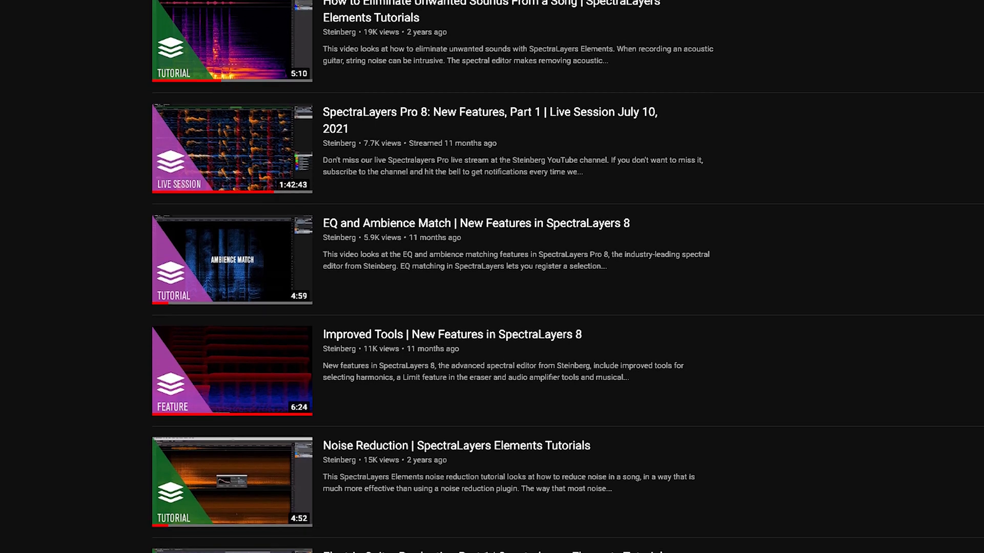
pyautogui.scroll(-3)
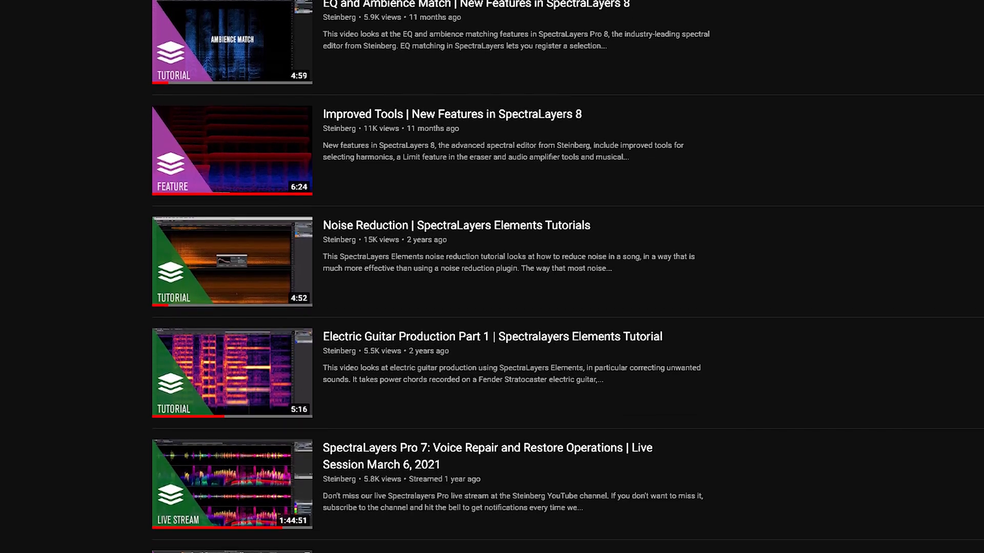
pyautogui.scroll(-3)
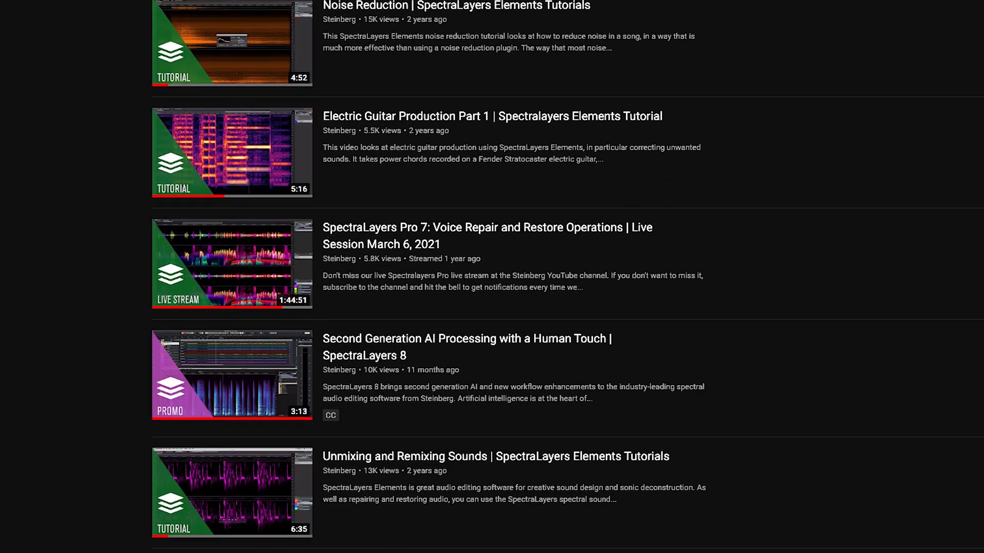
pyautogui.scroll(-3)
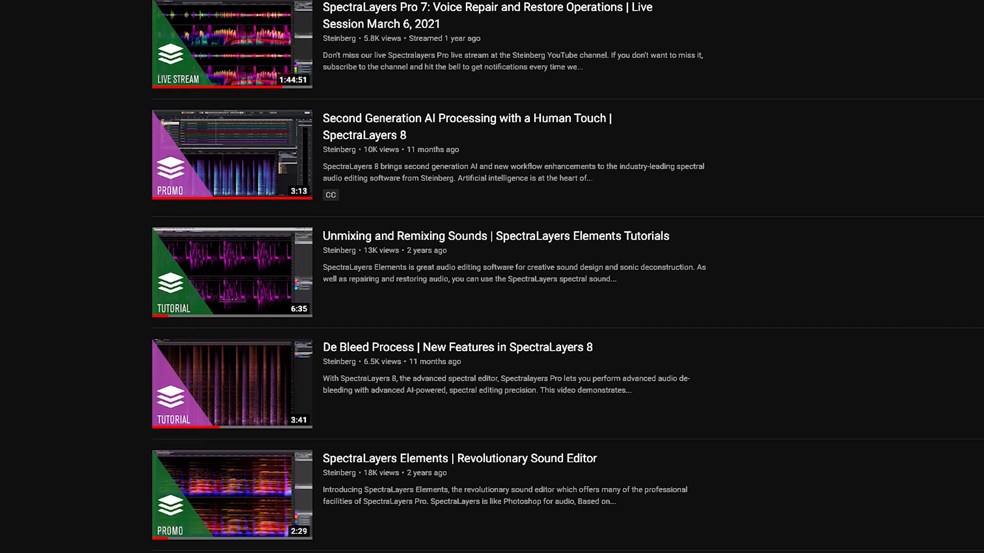
pyautogui.scroll(-3)
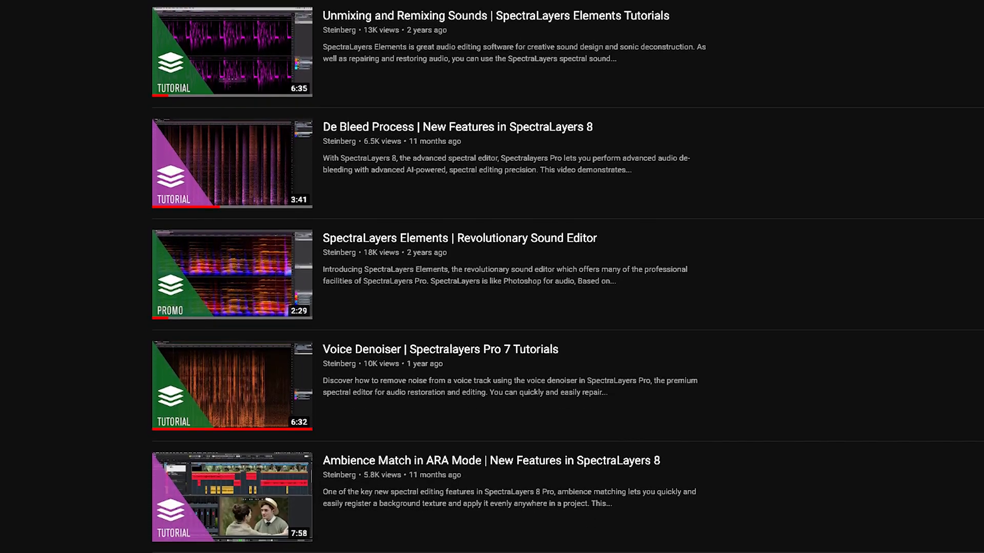
pyautogui.scroll(-3)
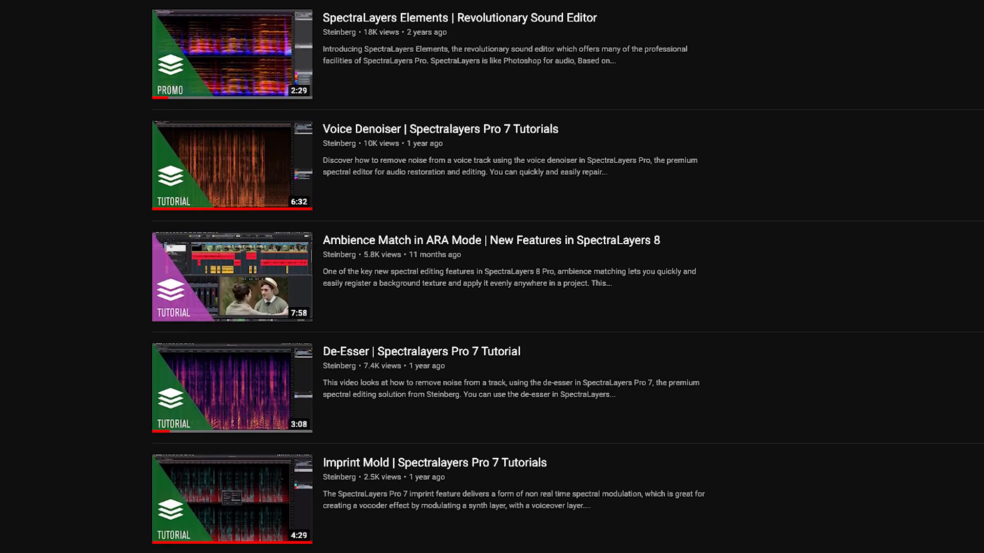